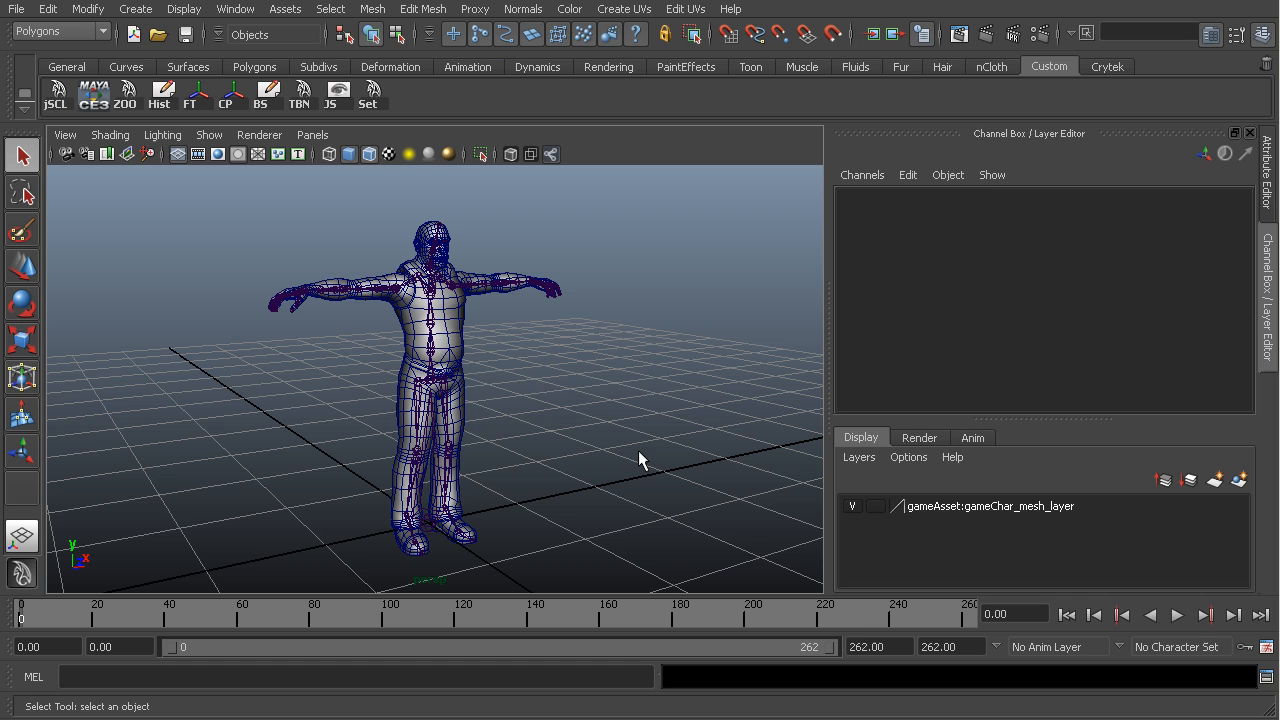
mouse_move(450, 328)
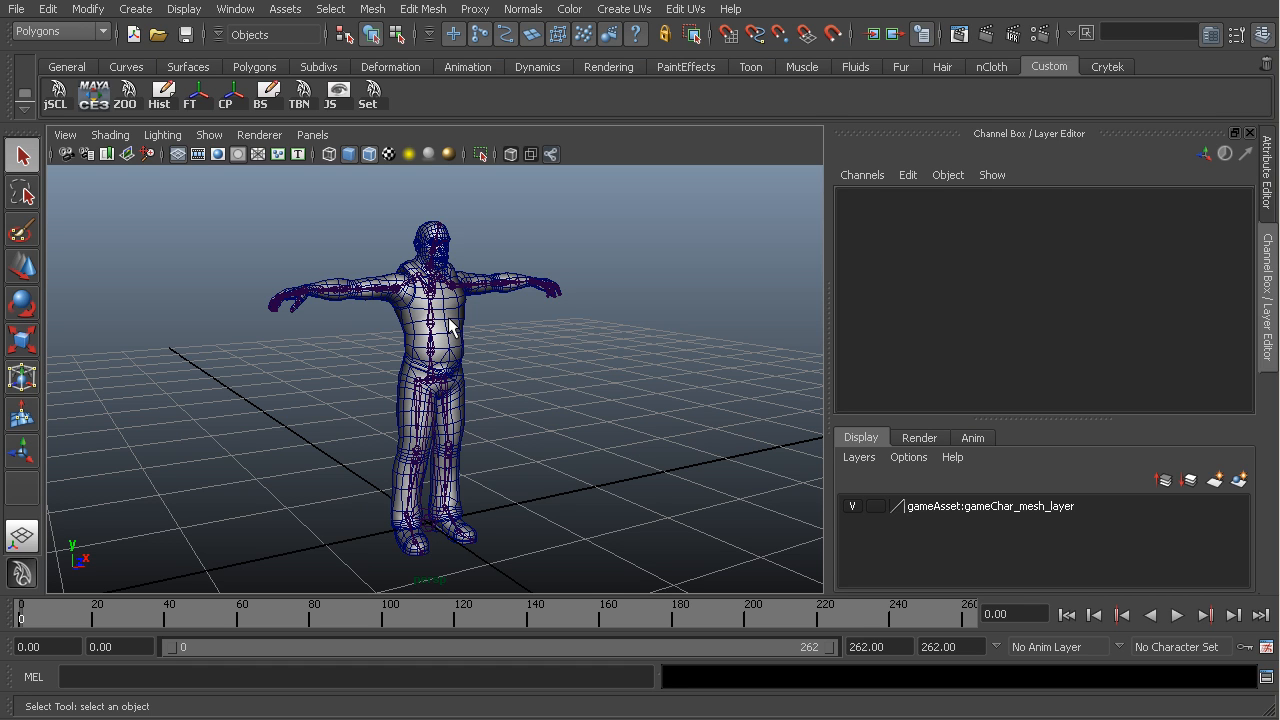
- Select the player_geo mesh so its skeleton joints show through the shaded wireframe body
click(432, 330)
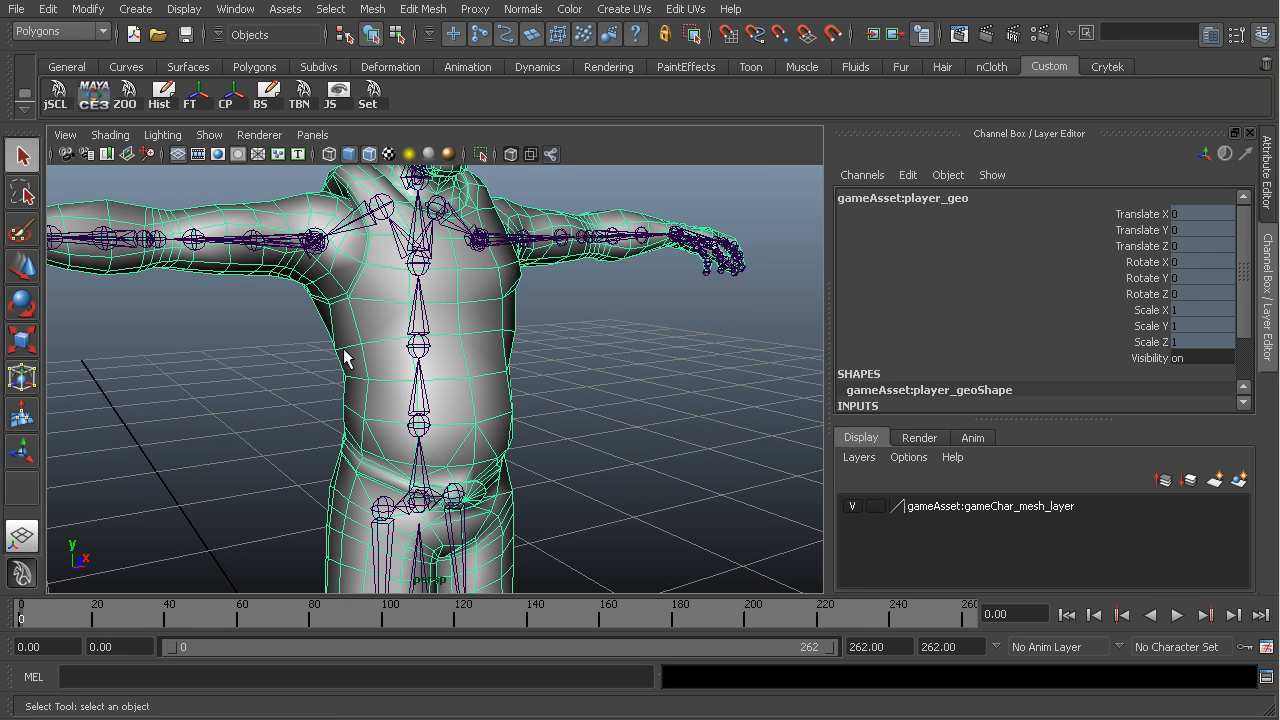
mouse_move(324, 378)
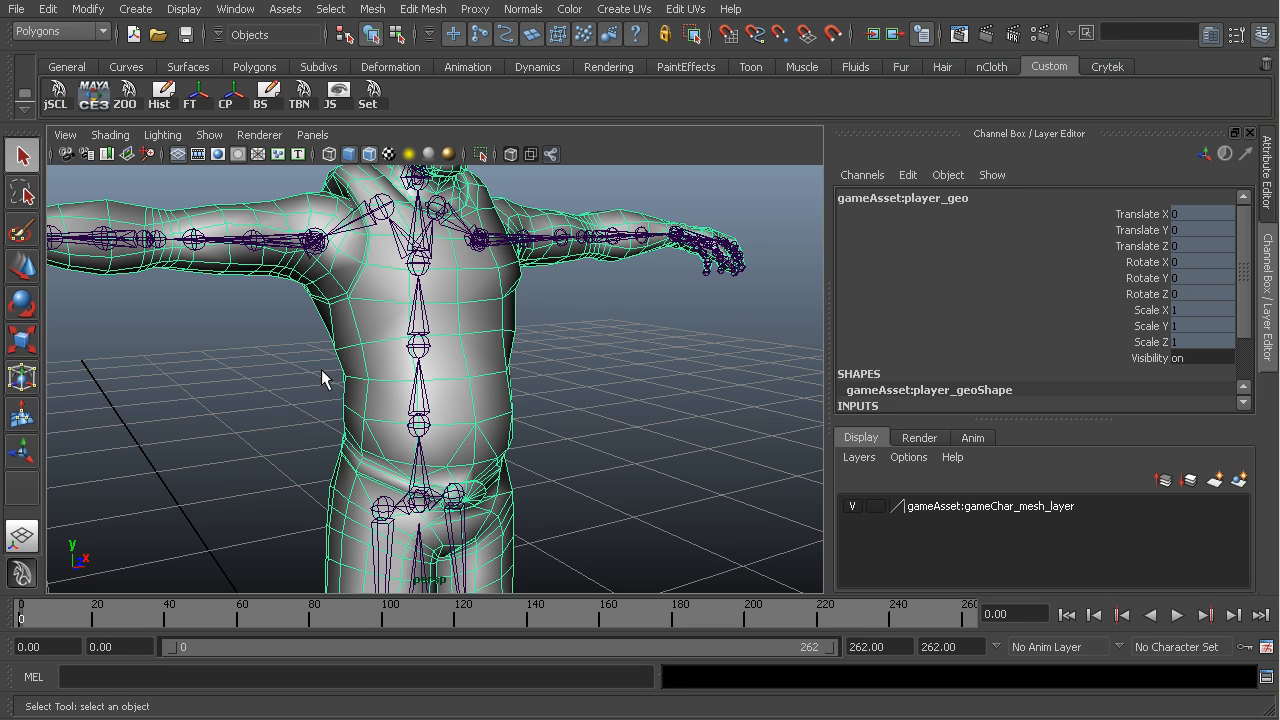
mouse_move(356, 396)
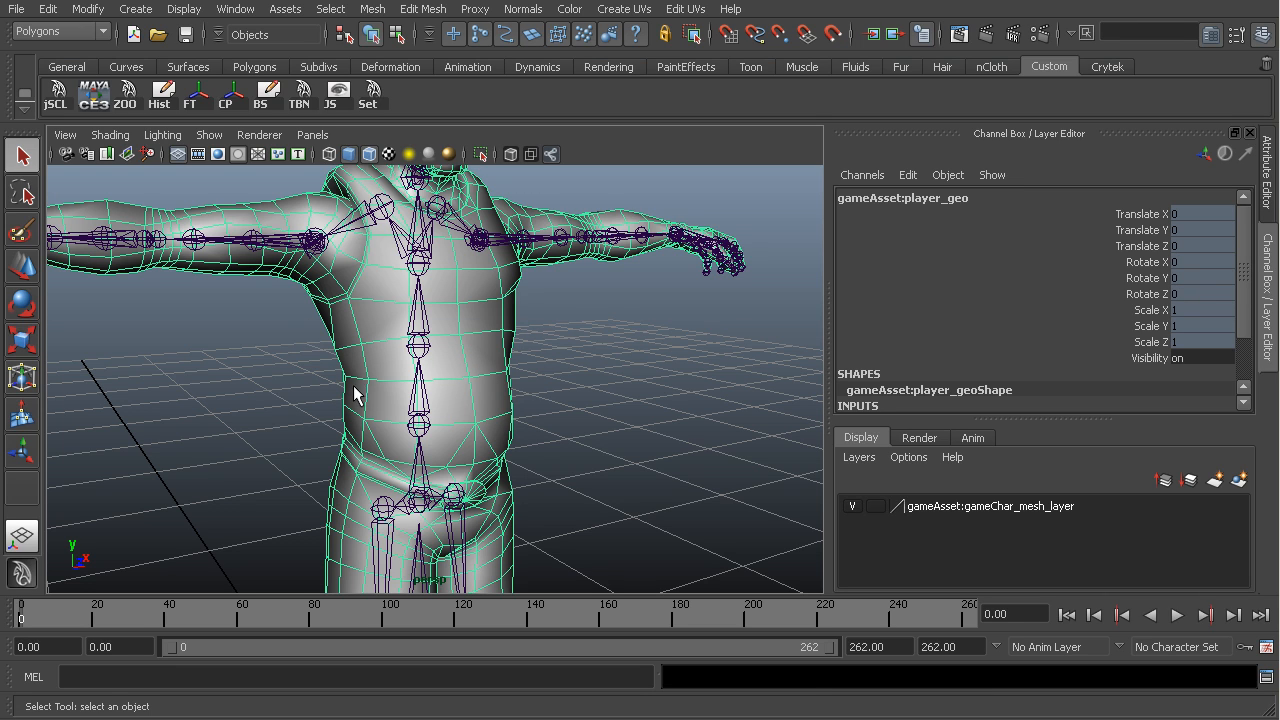
mouse_move(518, 316)
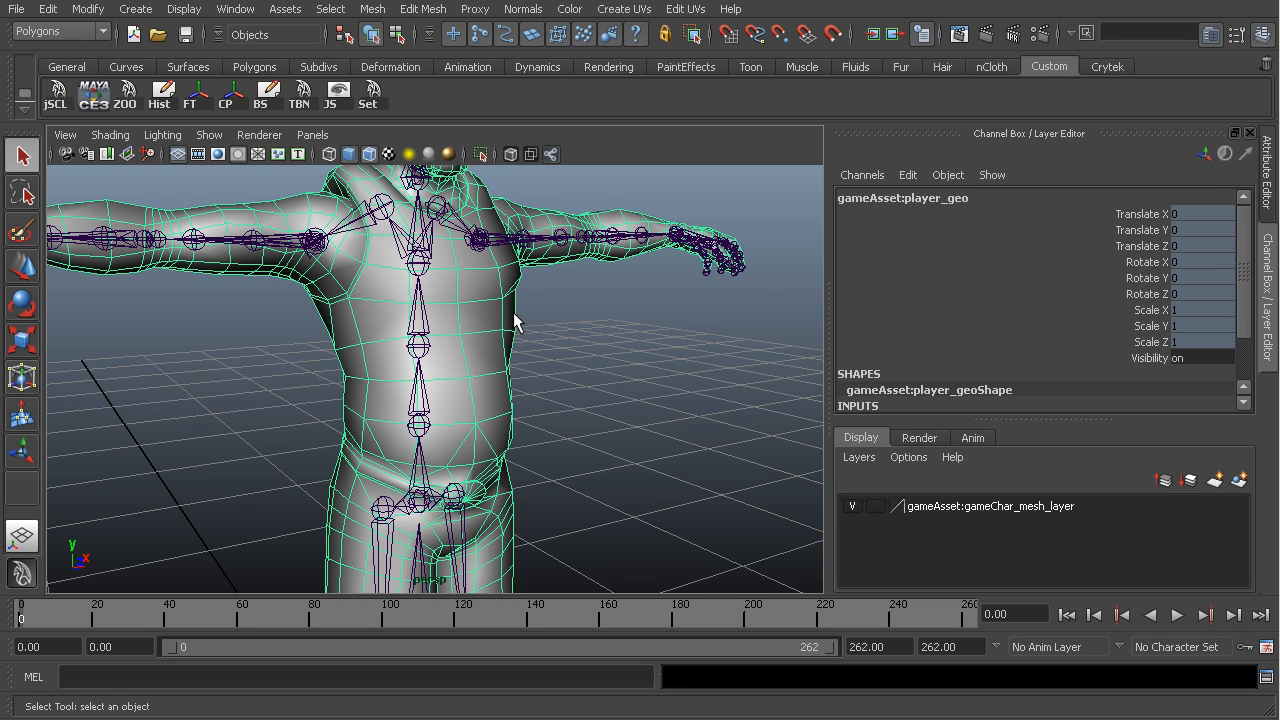
mouse_move(398, 260)
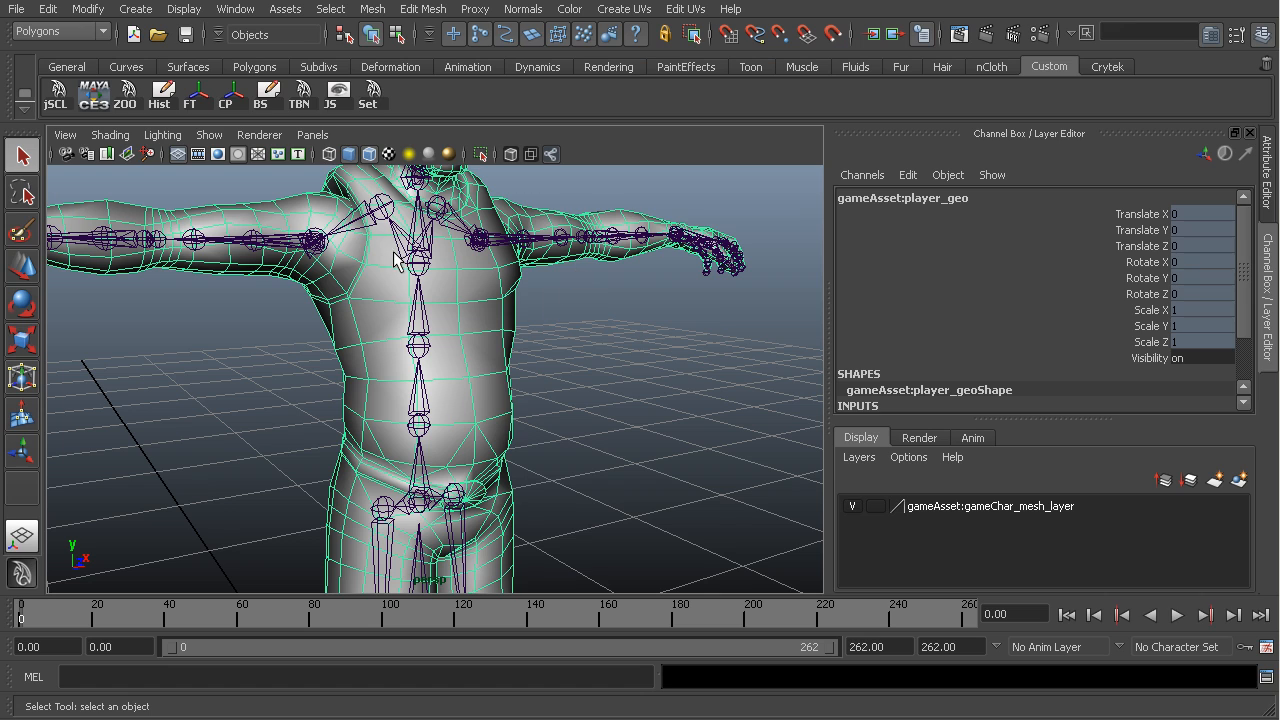
mouse_move(388, 262)
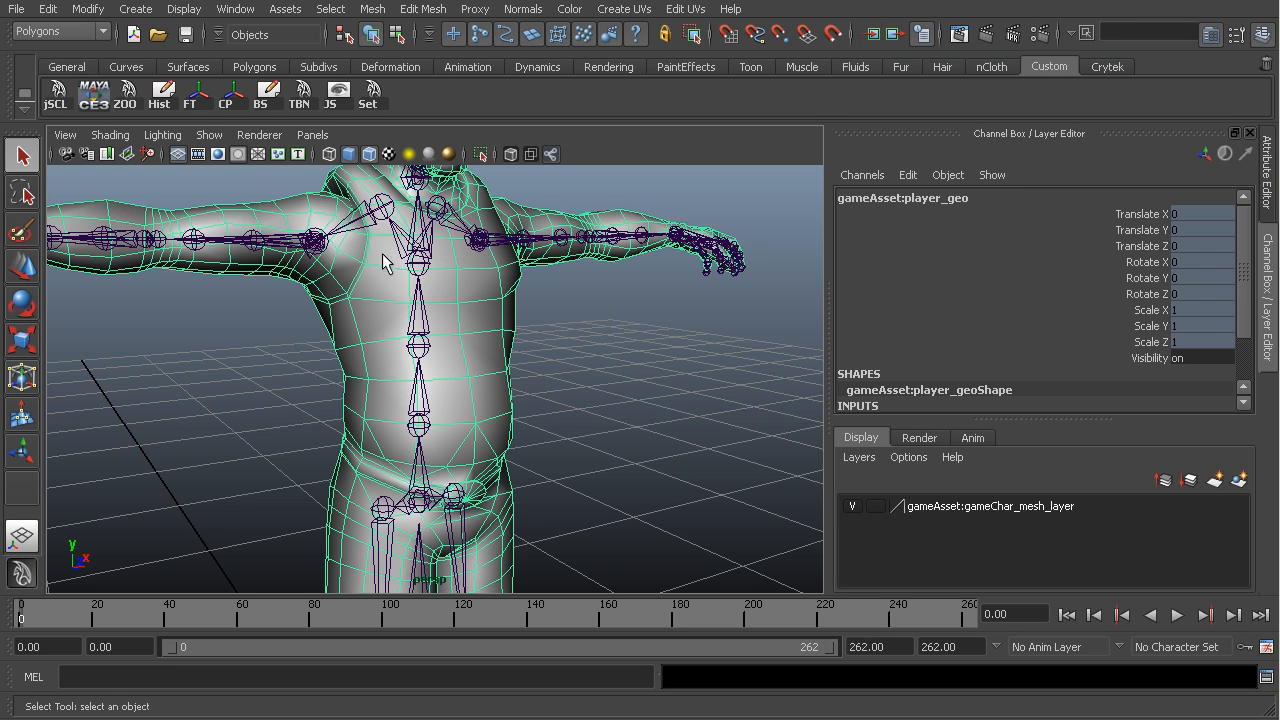
mouse_move(316, 216)
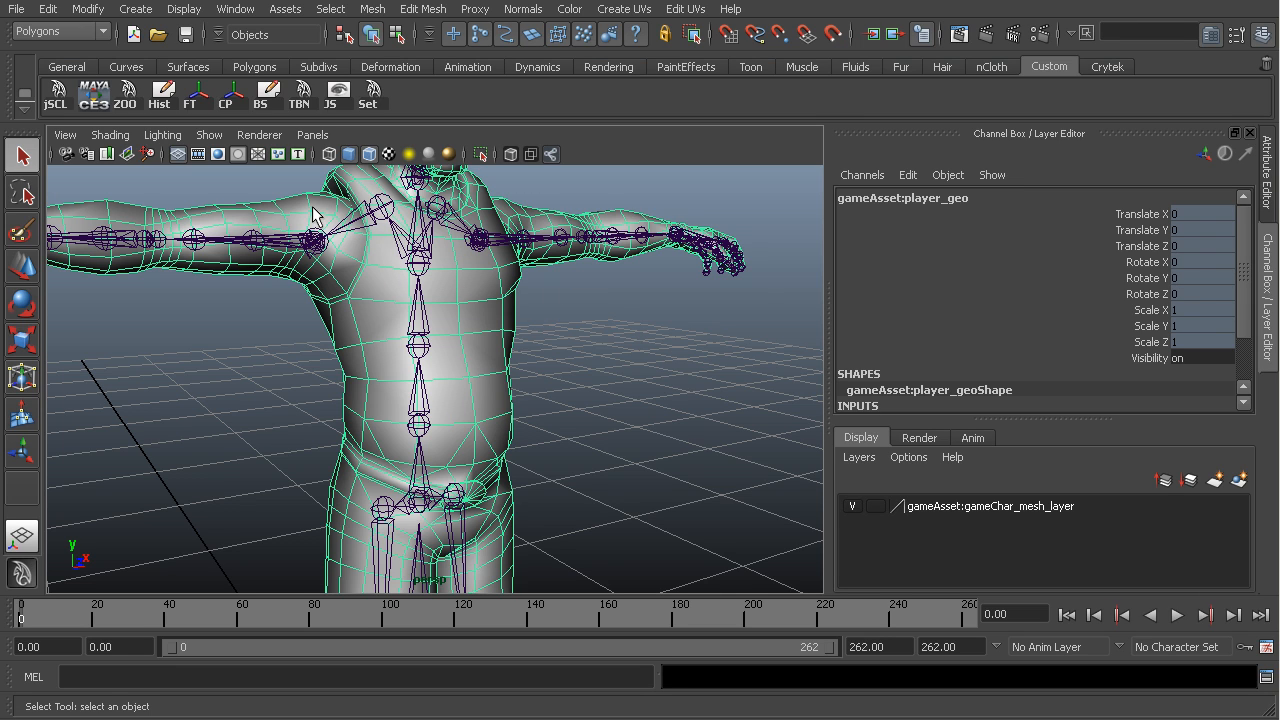
mouse_move(312, 264)
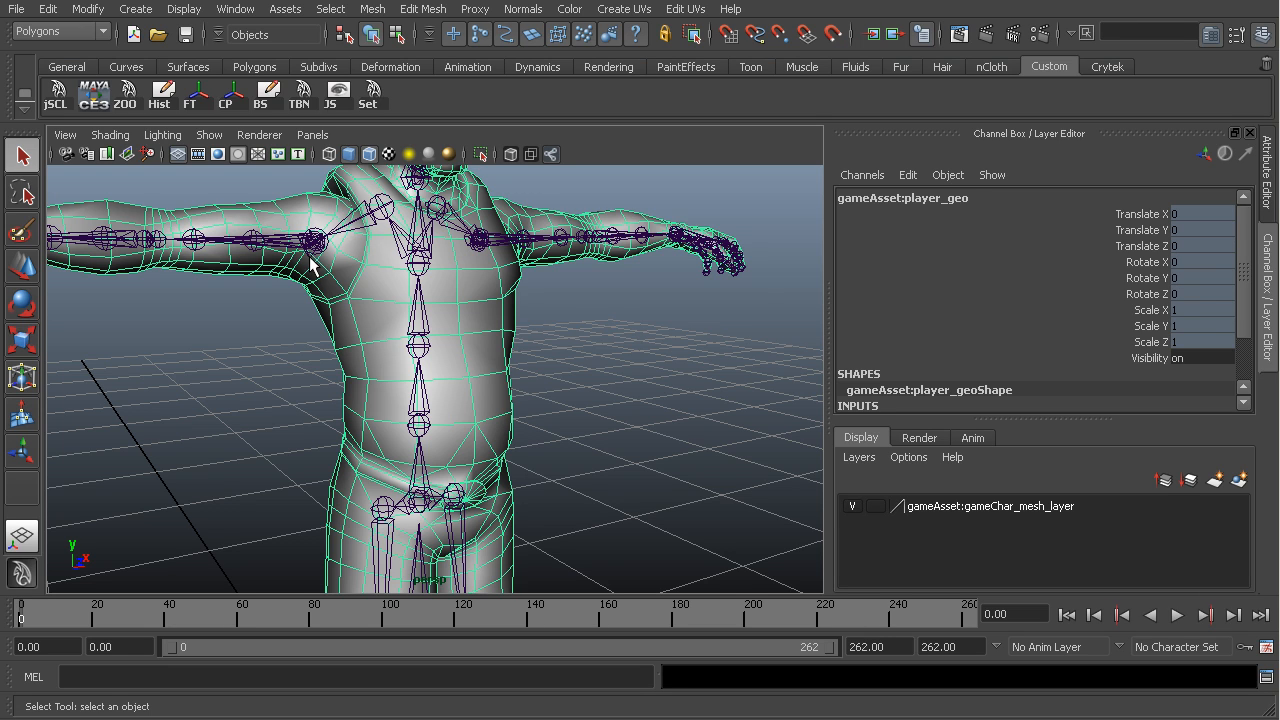
mouse_move(344, 204)
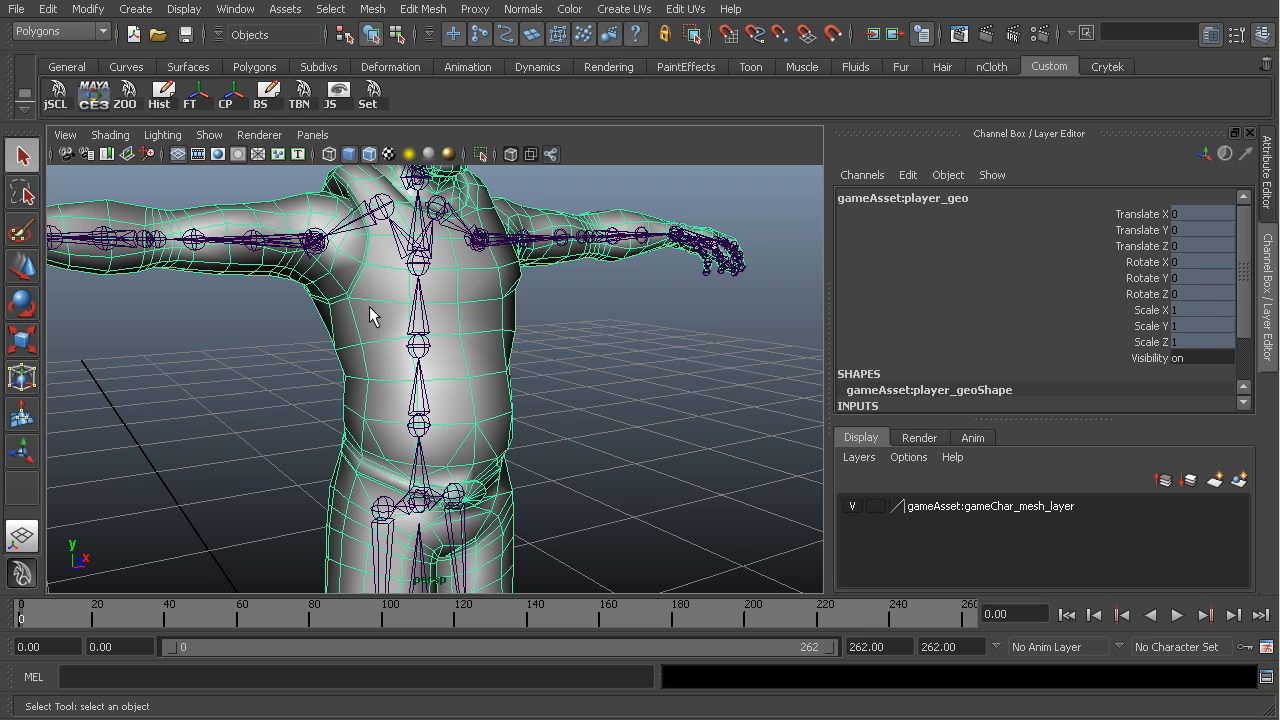
mouse_move(404, 400)
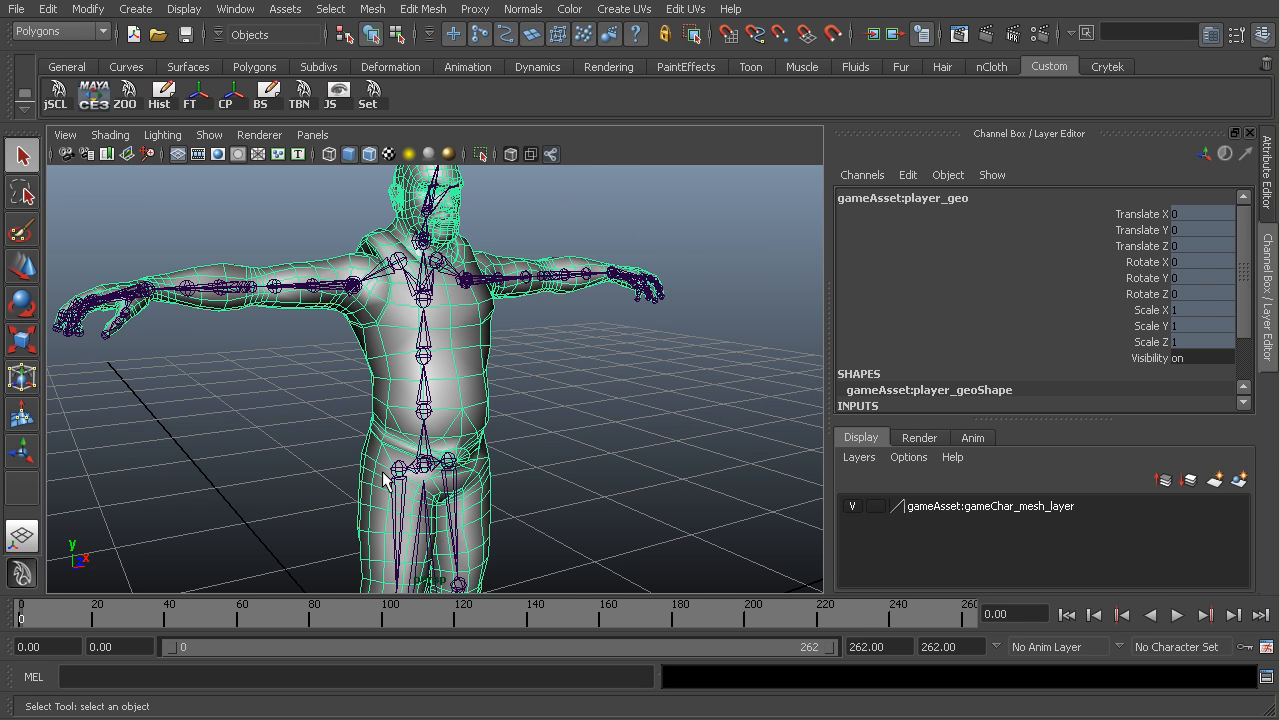
mouse_move(362, 472)
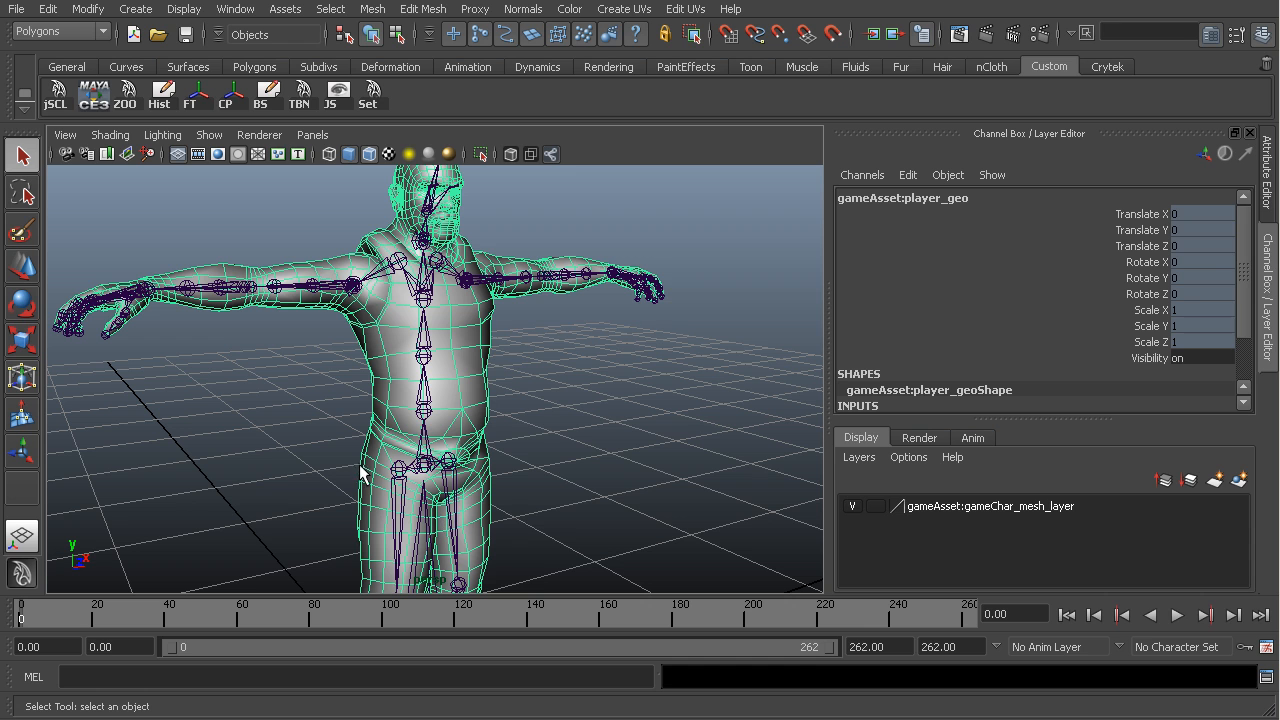
mouse_move(372, 474)
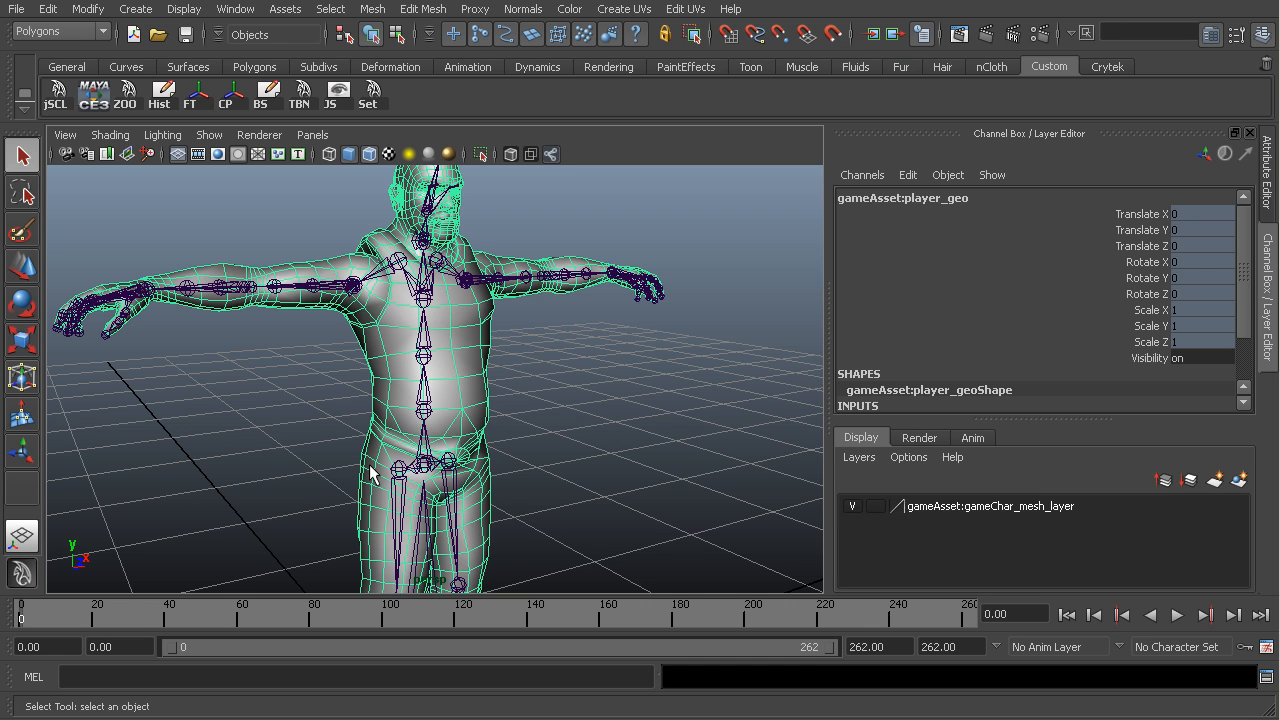
drag(376, 472, 348, 408)
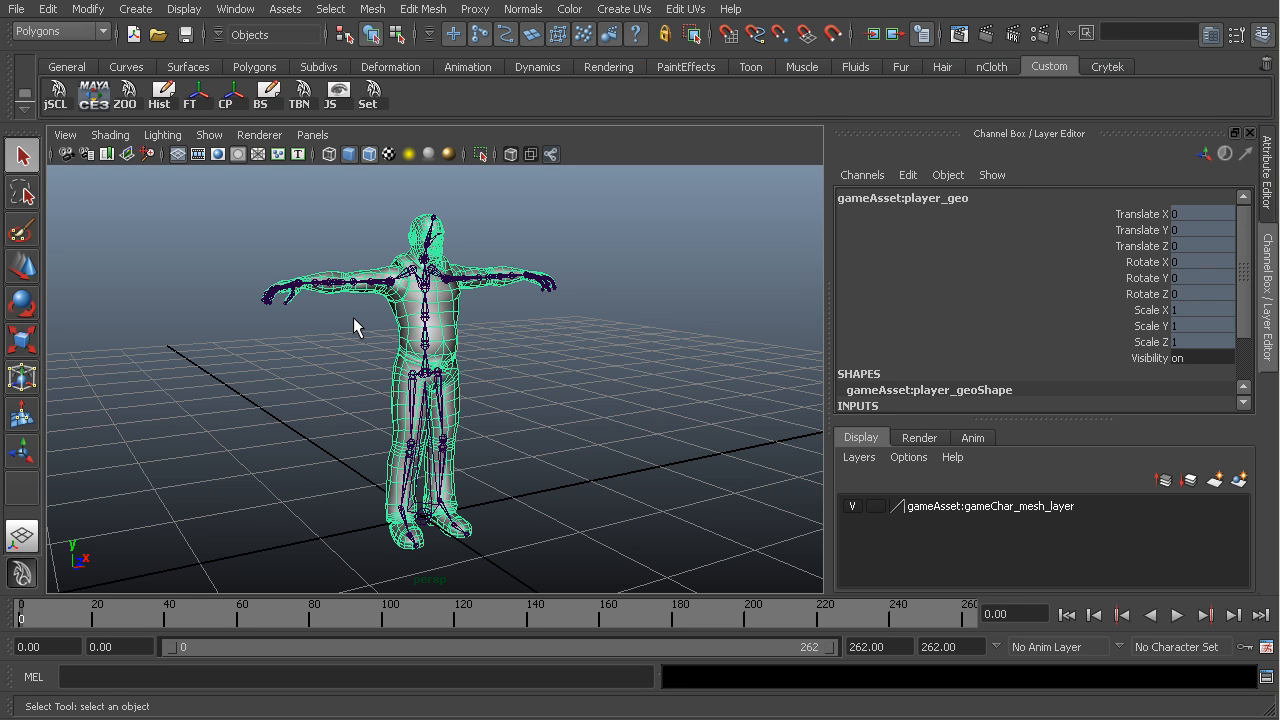
mouse_move(508, 348)
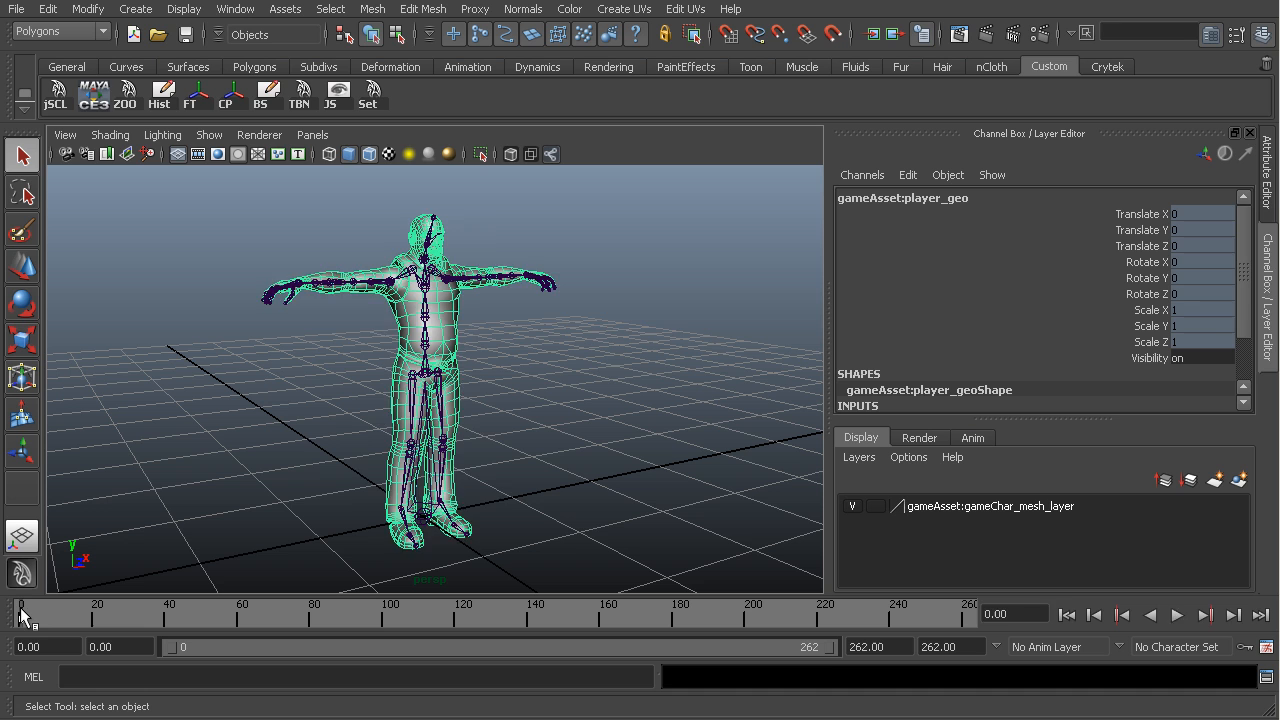
click(1176, 616)
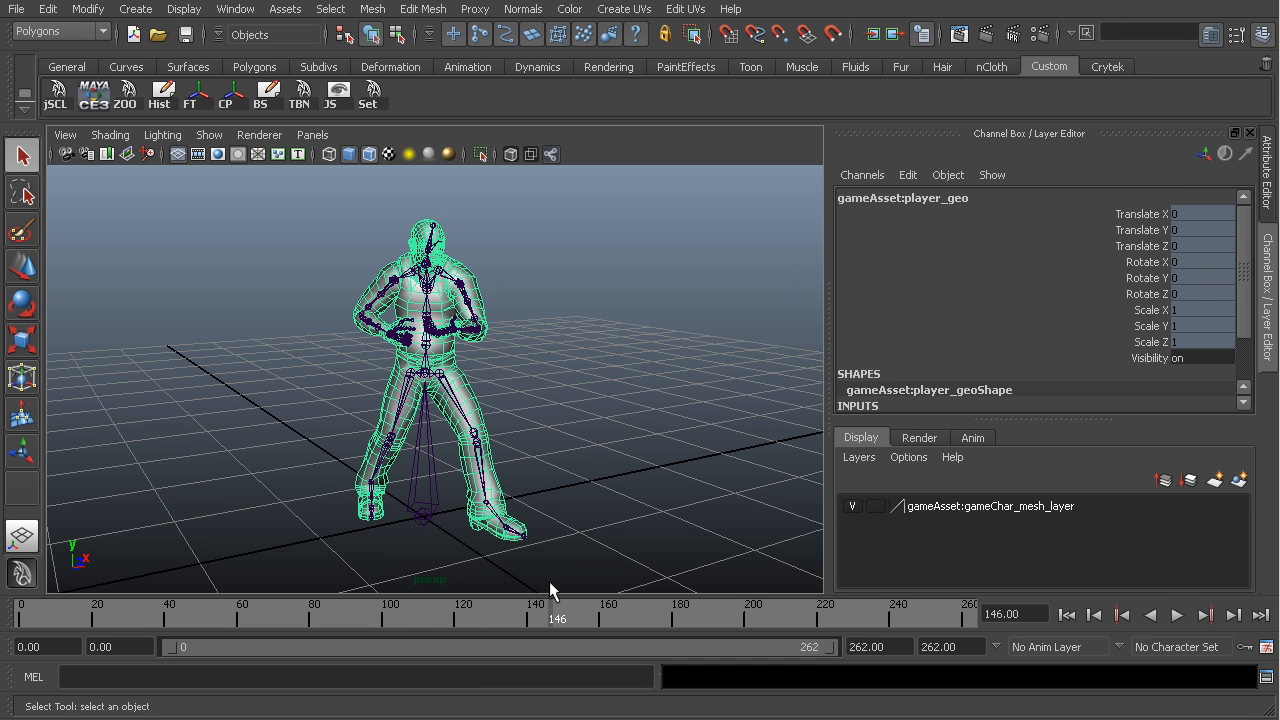
mouse_move(562, 604)
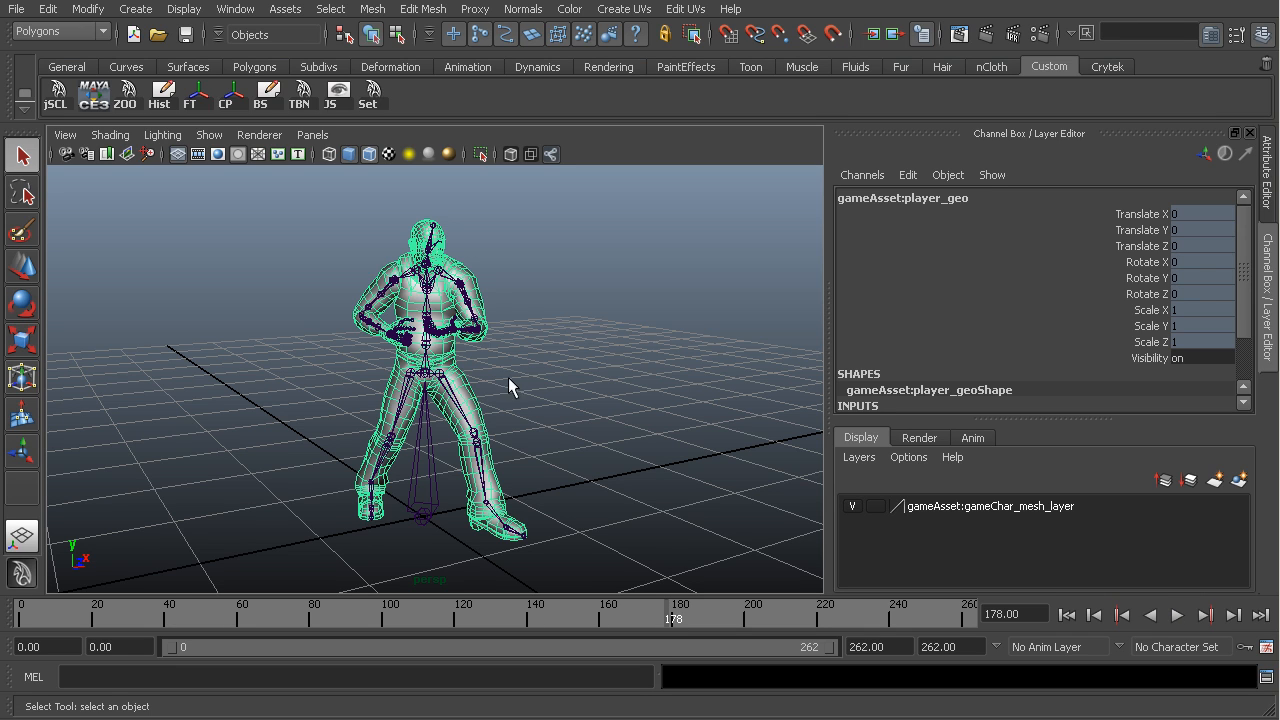
mouse_move(464, 304)
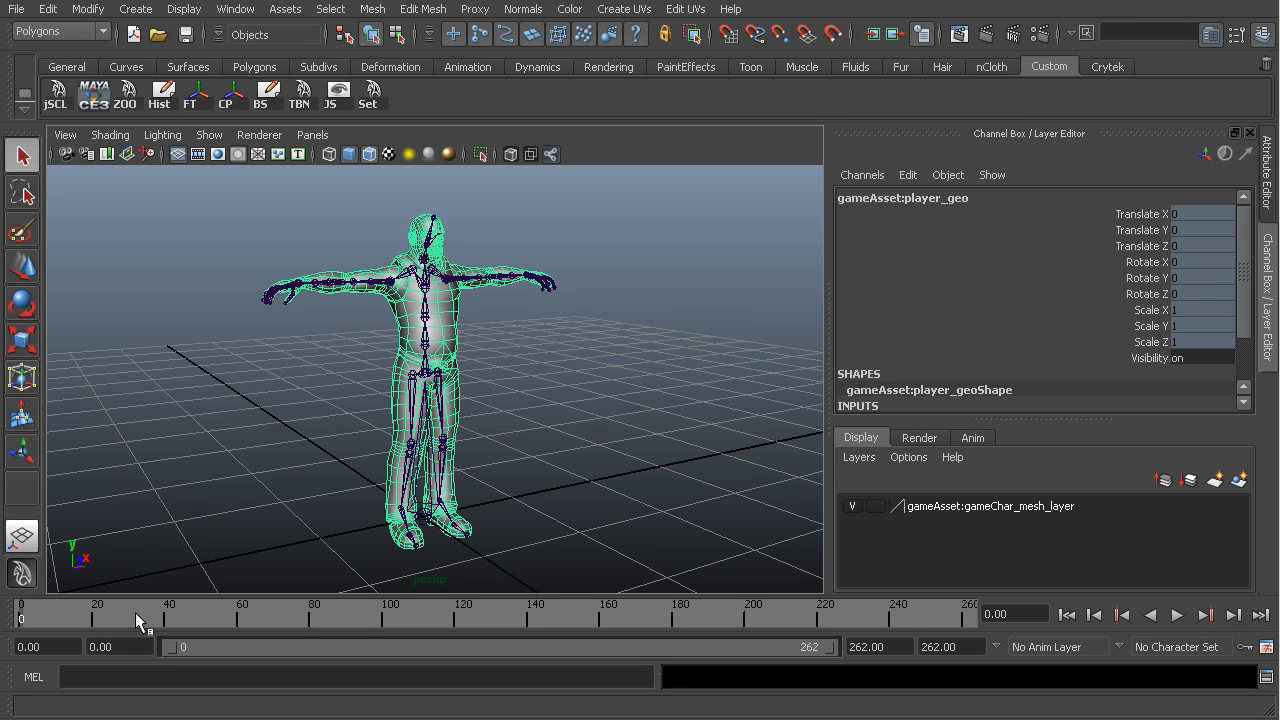
mouse_move(312, 252)
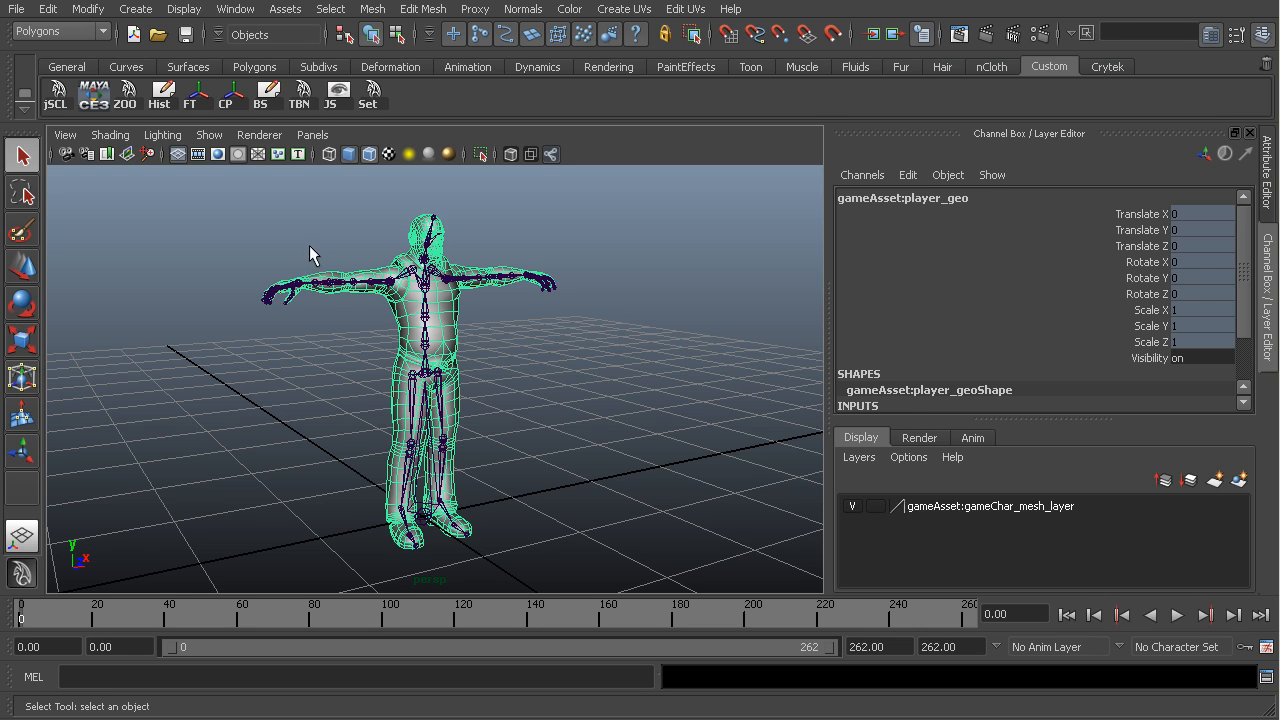
mouse_move(490, 304)
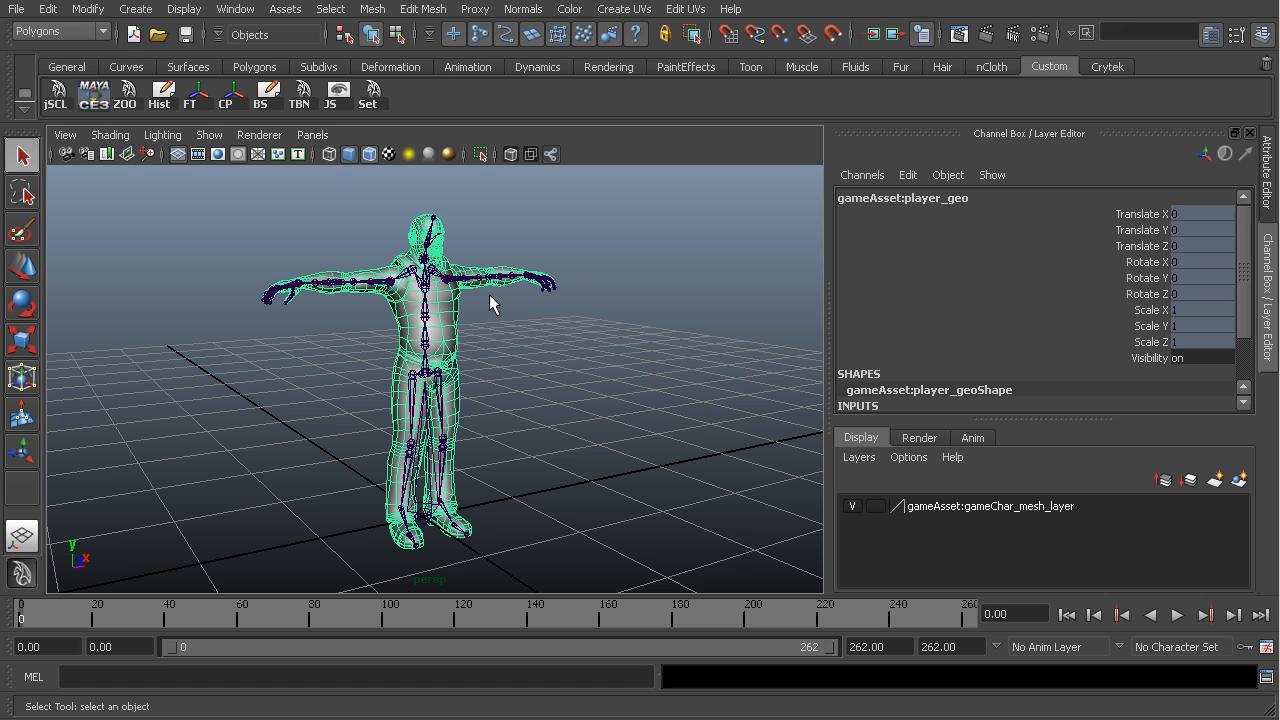
mouse_move(510, 274)
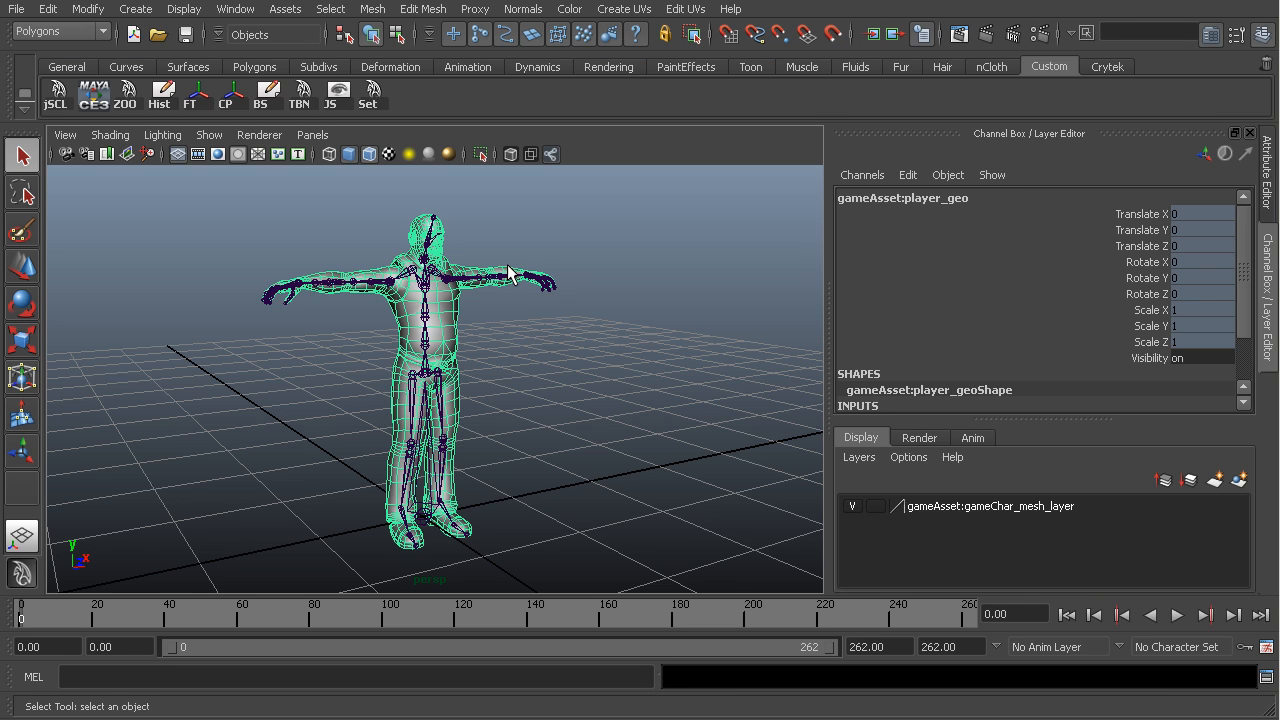
mouse_move(284, 300)
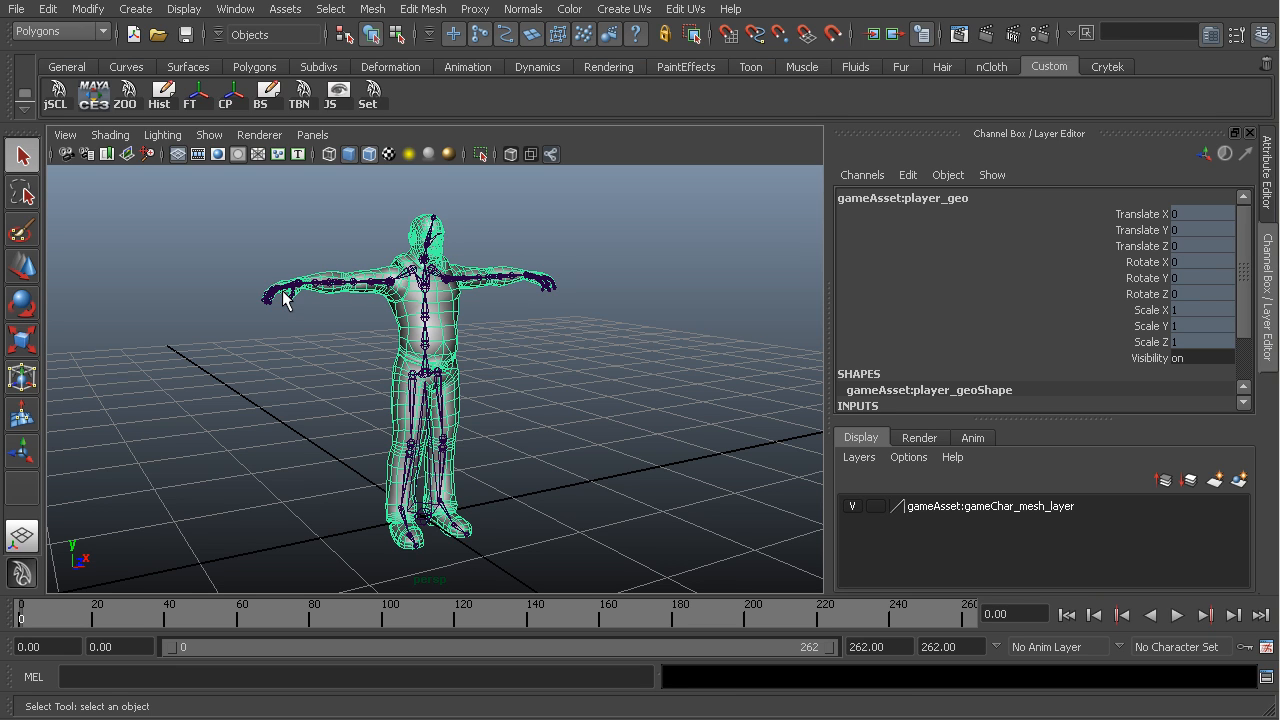
mouse_move(444, 288)
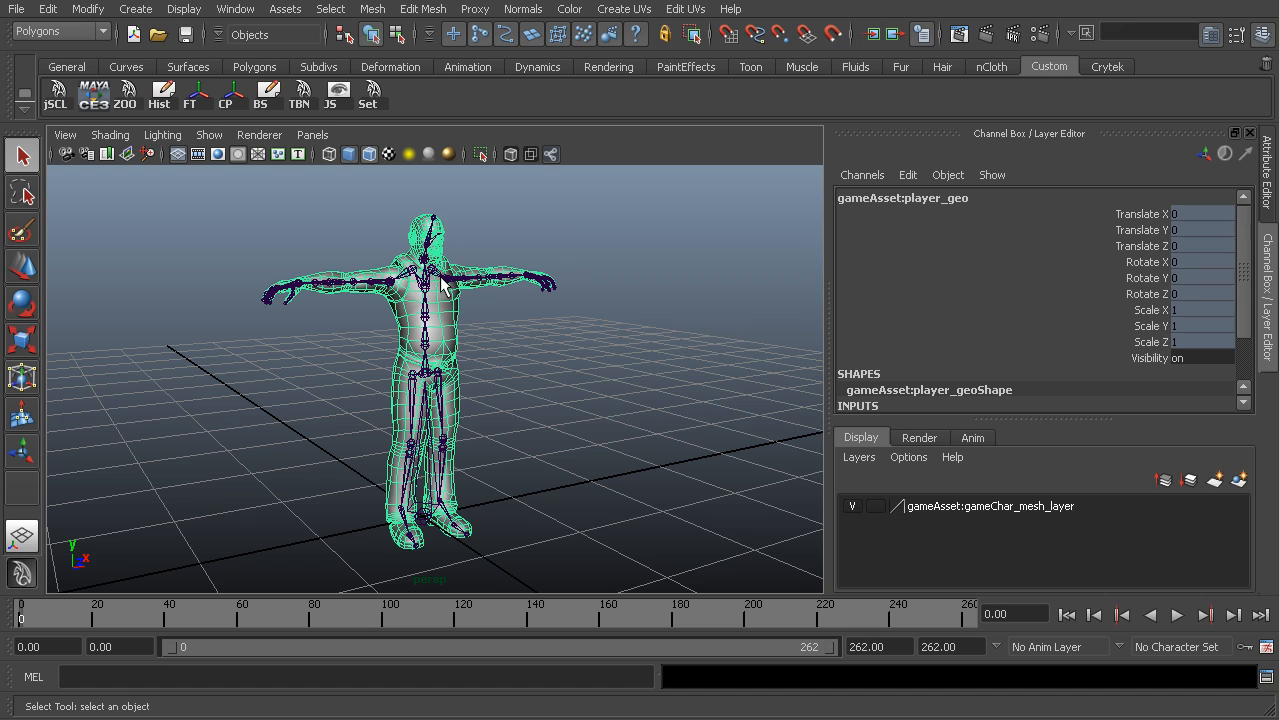
mouse_move(164, 552)
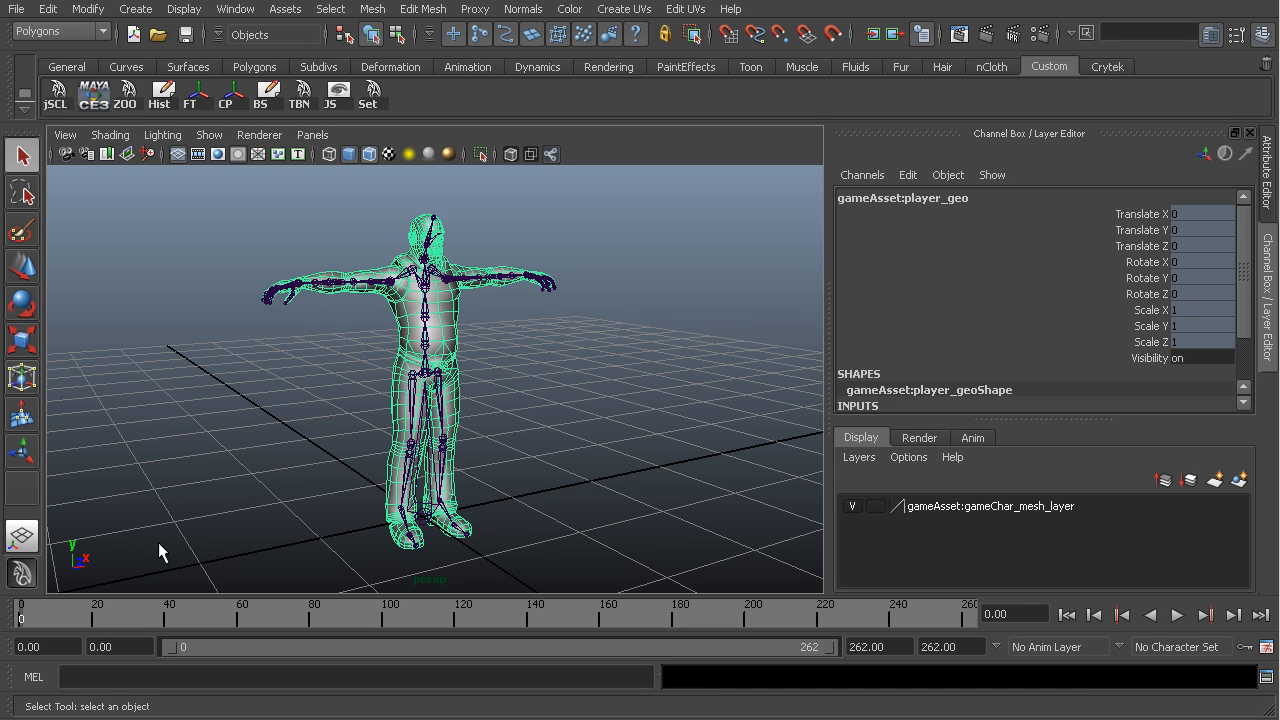
mouse_move(452, 298)
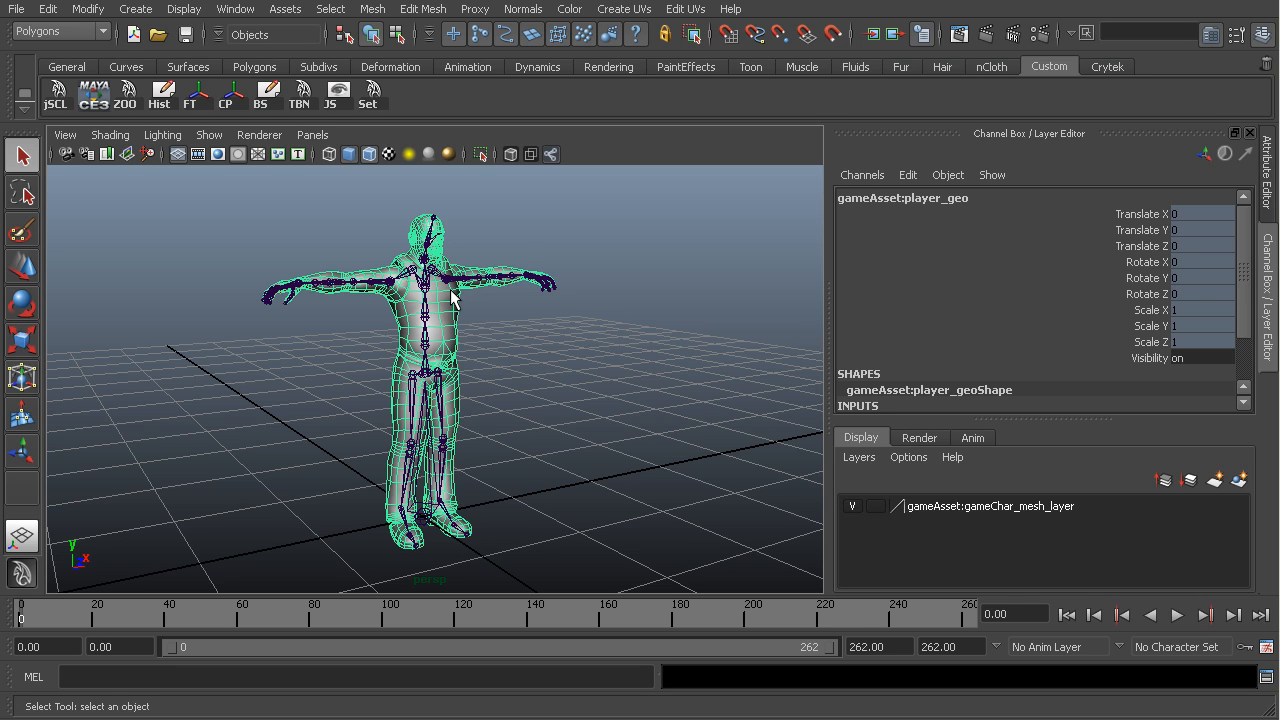
mouse_move(28, 616)
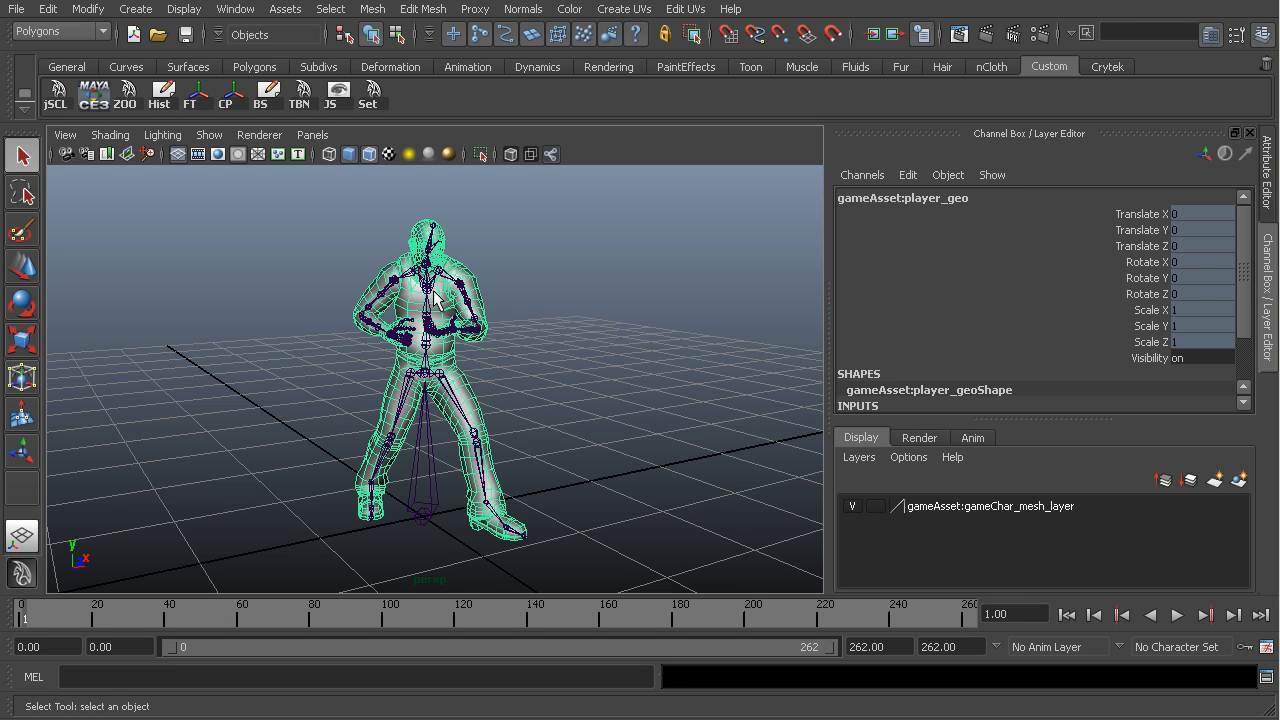
mouse_move(444, 344)
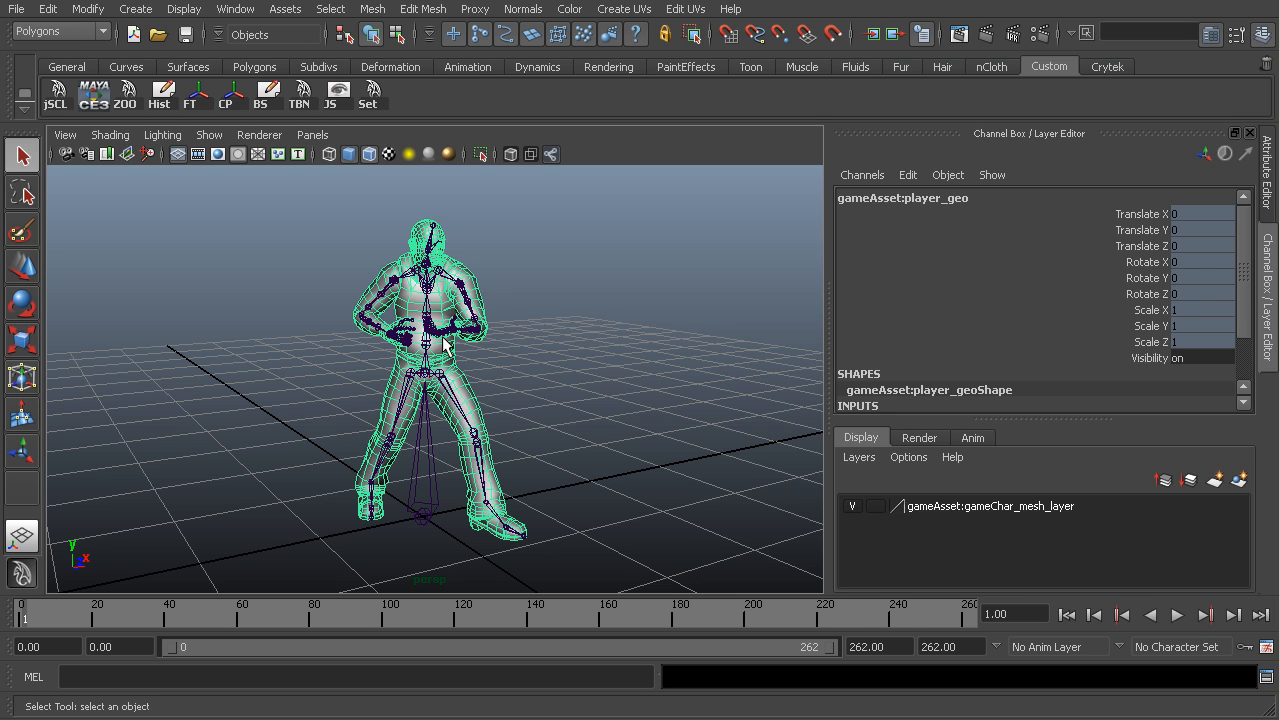
mouse_move(136, 630)
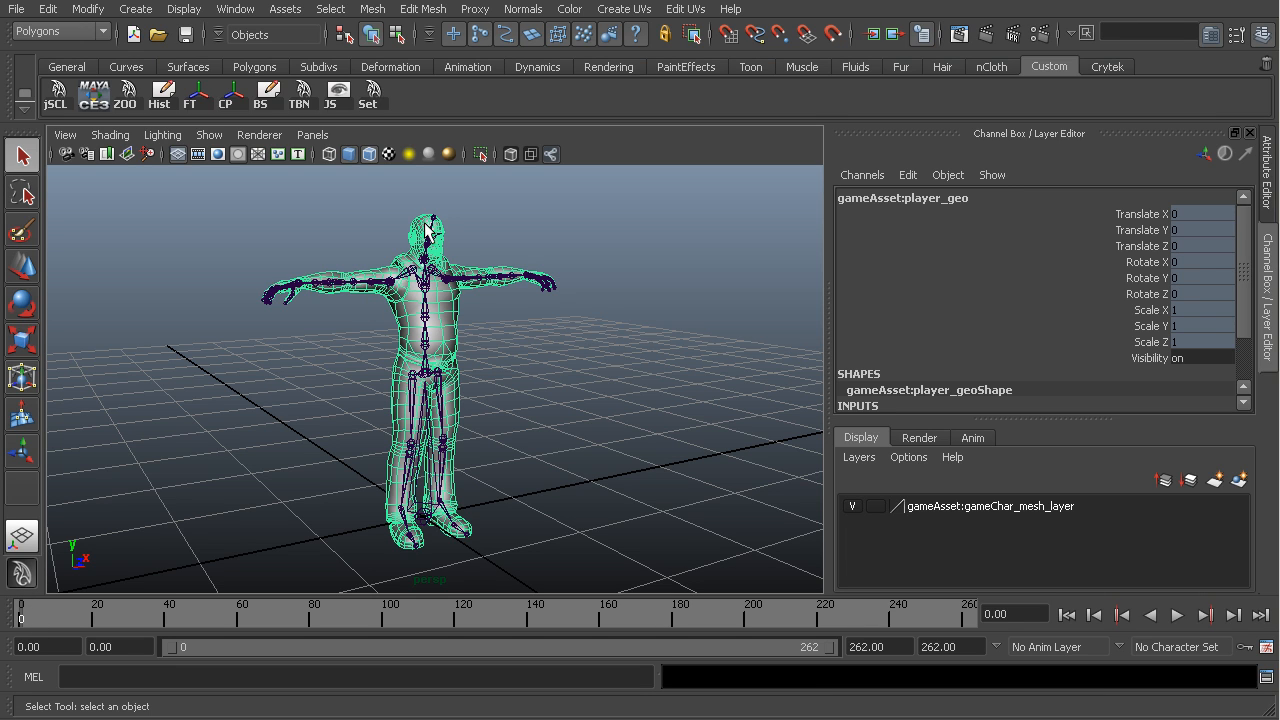
mouse_move(508, 308)
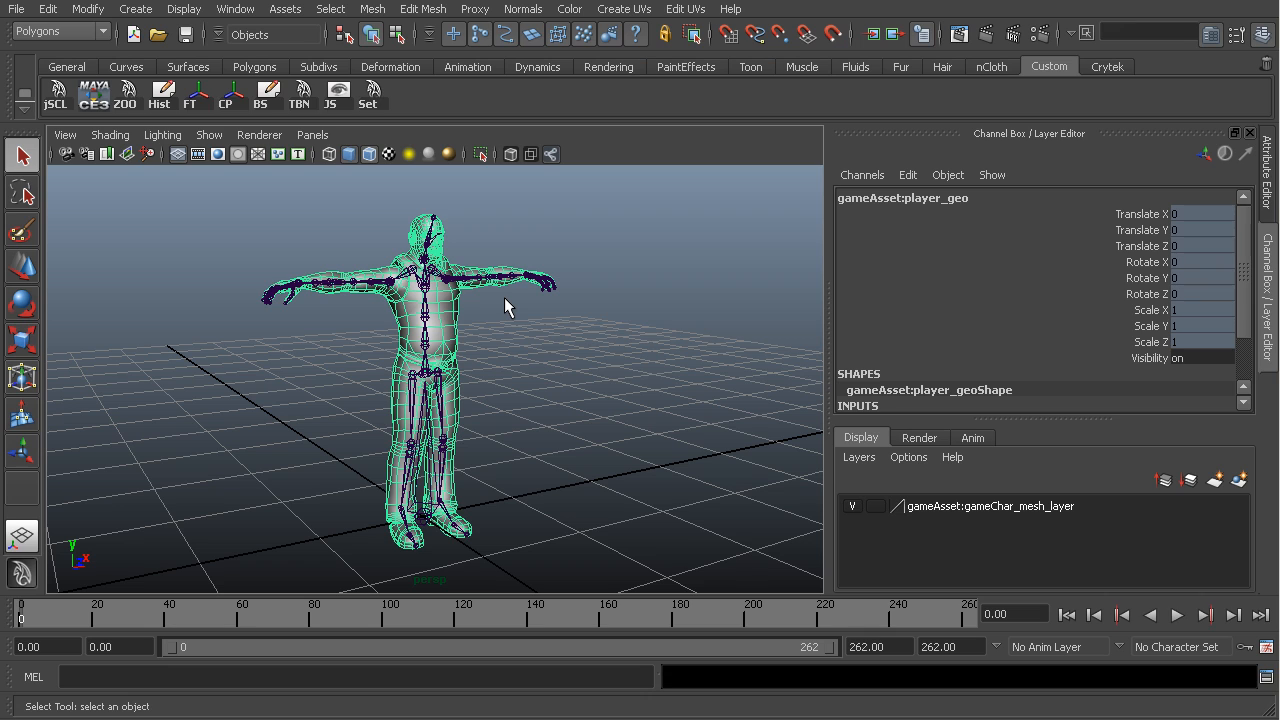
mouse_move(476, 292)
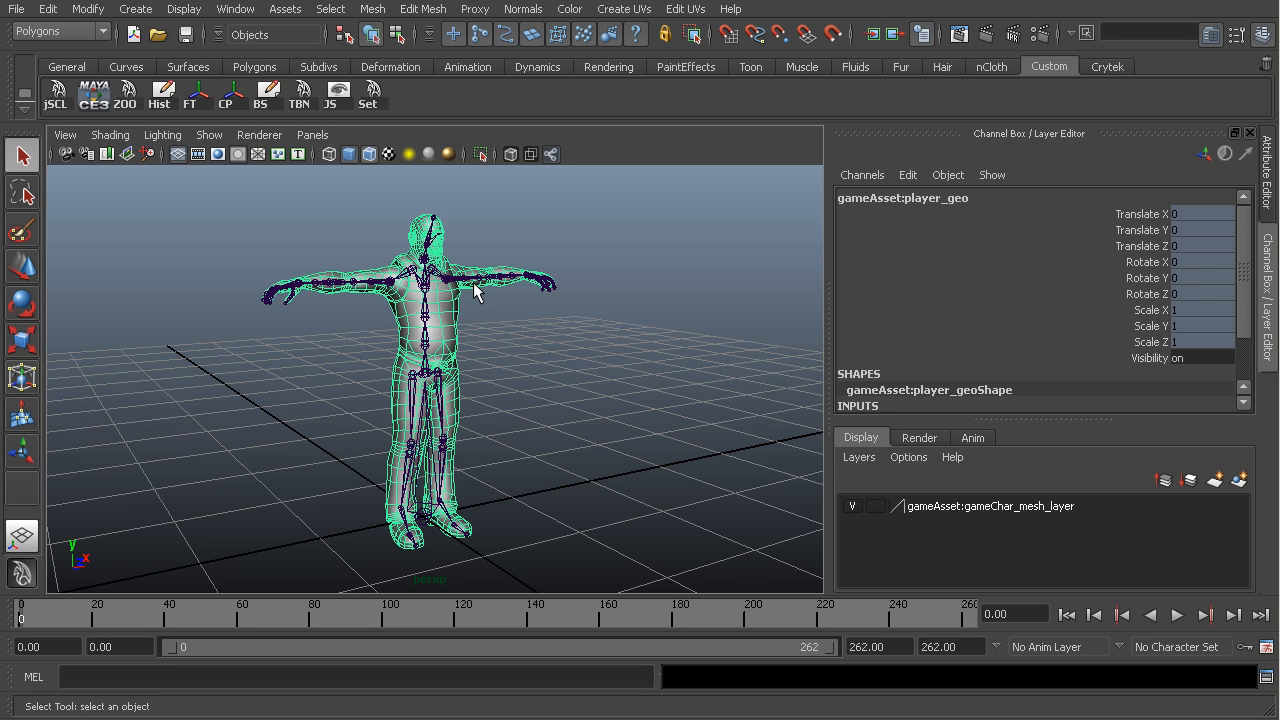
mouse_move(410, 456)
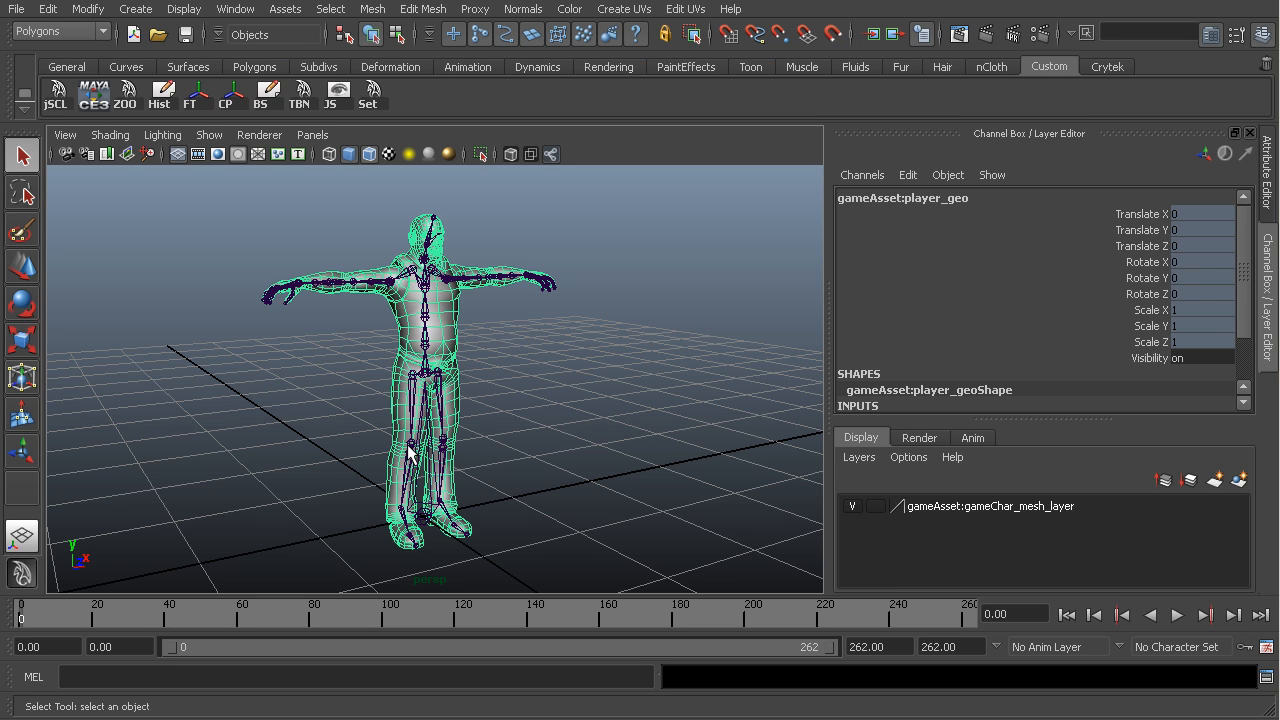
mouse_move(44, 628)
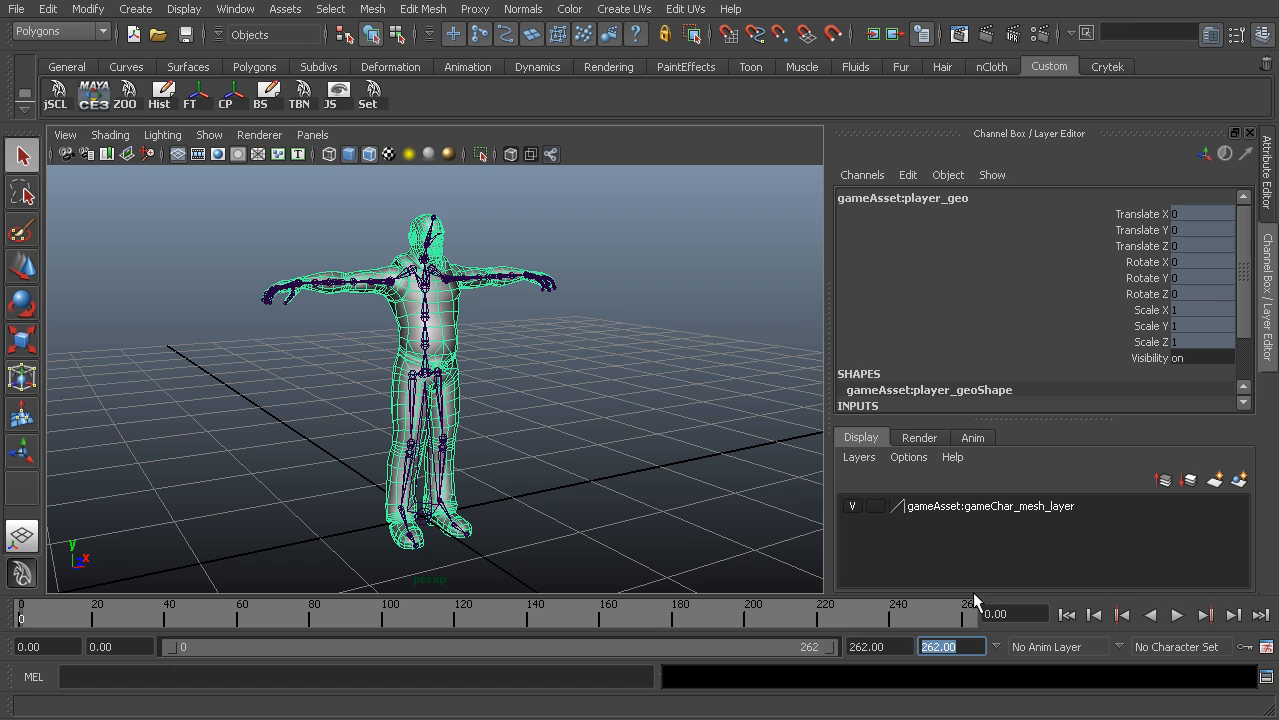
mouse_move(444, 588)
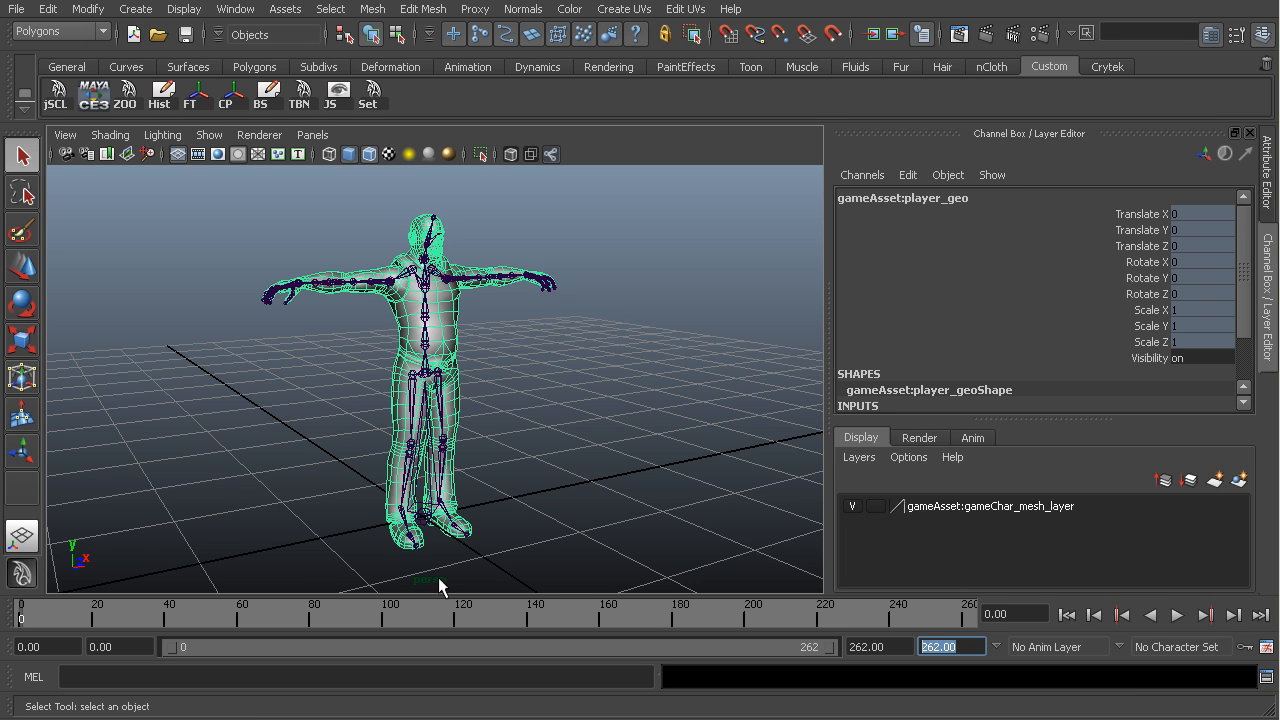
mouse_move(464, 364)
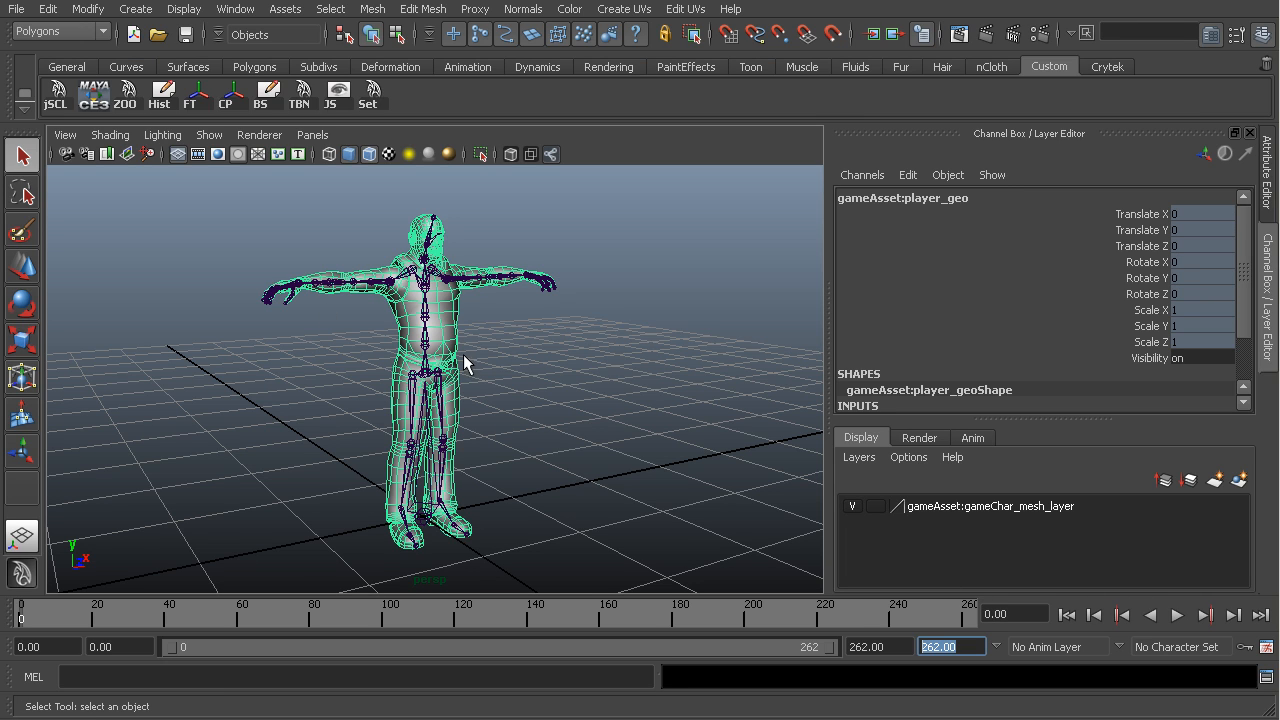
- Clear the selection and start Export All for the entire scene
click(550, 348)
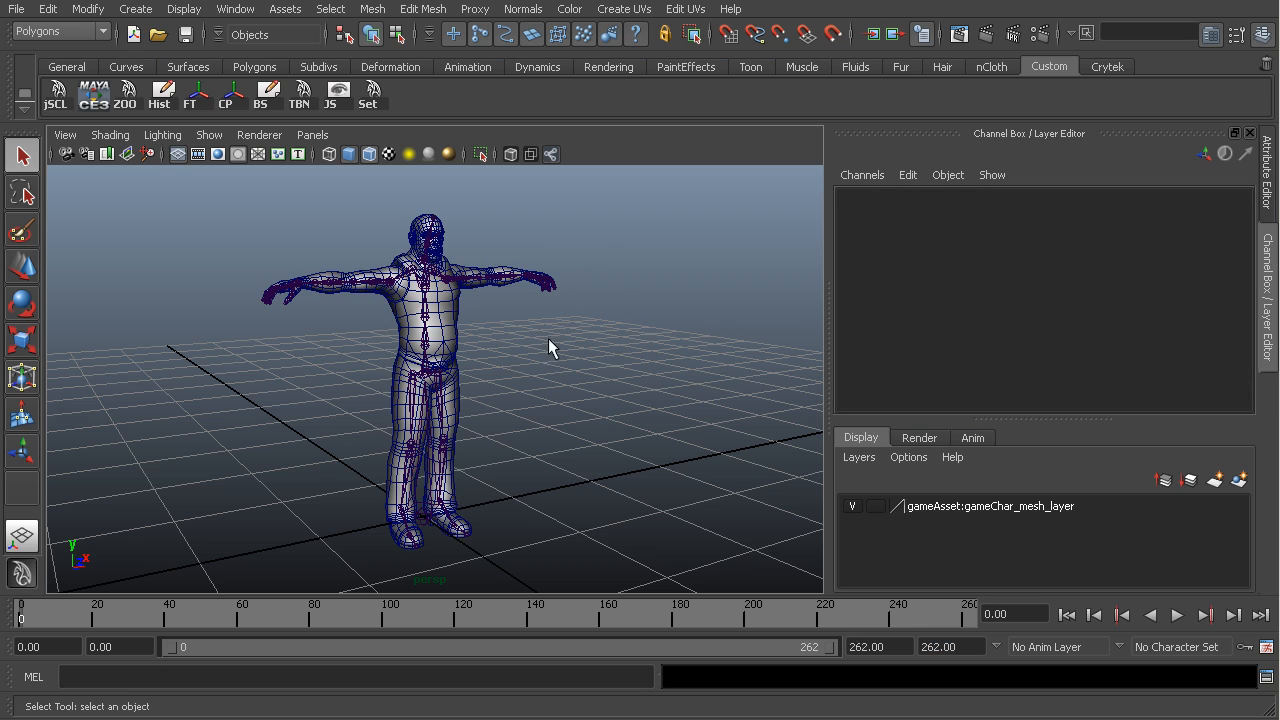
drag(548, 348, 616, 404)
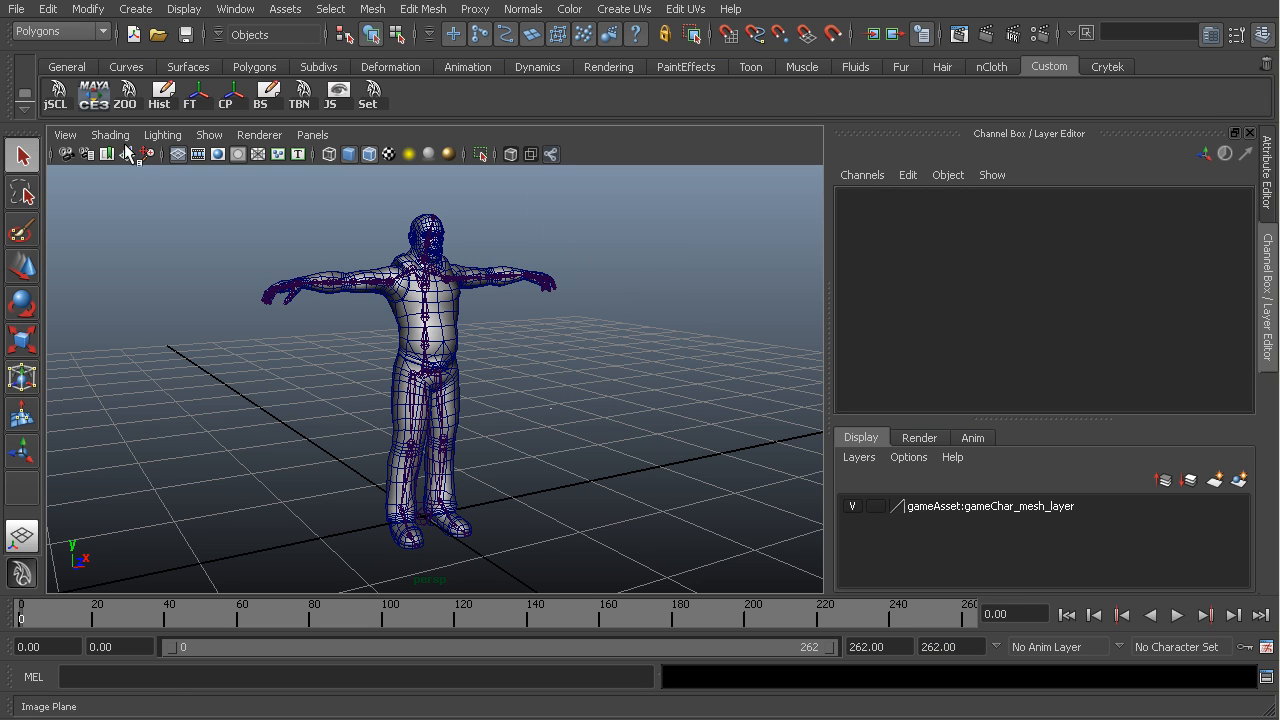
click(16, 8)
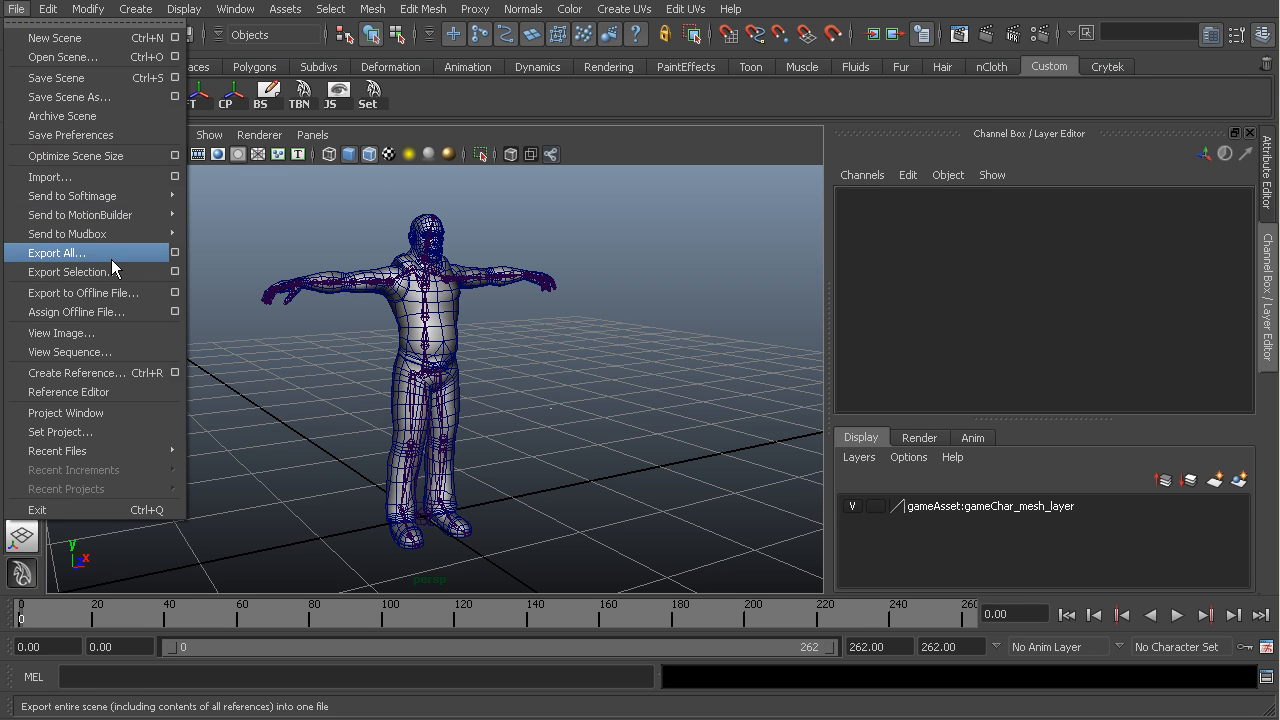
click(56, 252)
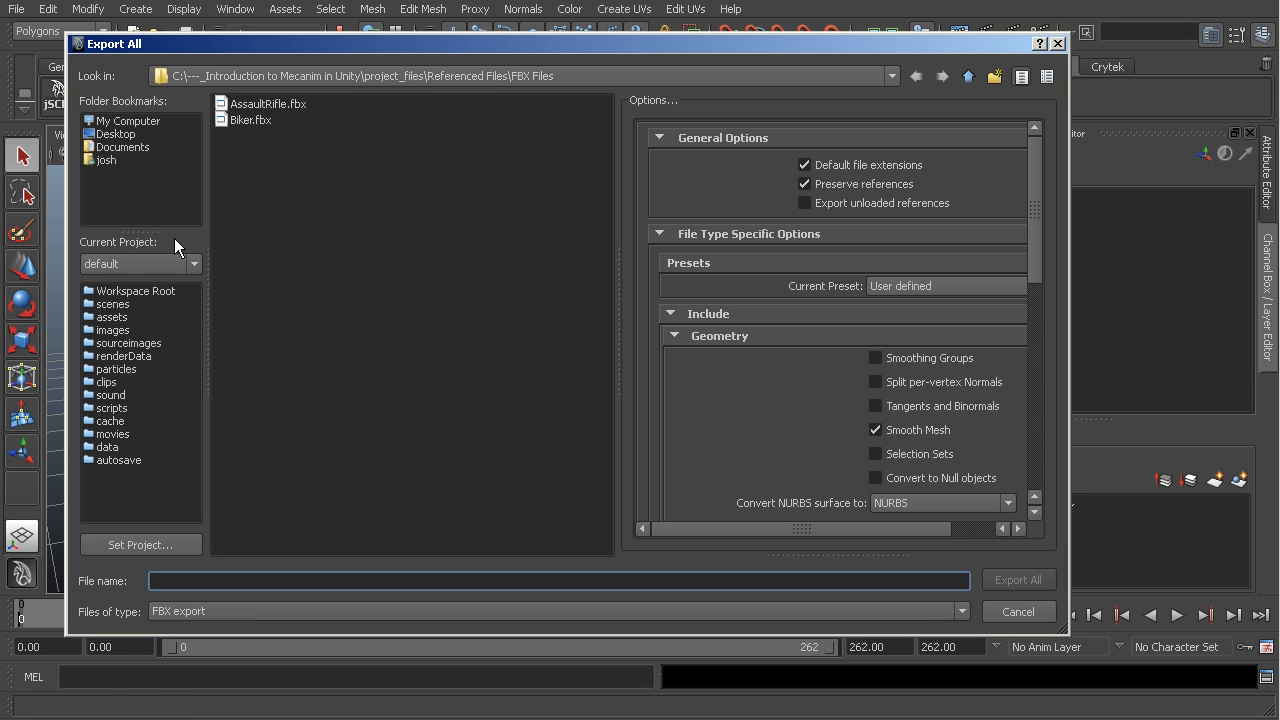
- Reuse Biker.fbx in the FBX Files folder as the export name with FBX export type
click(252, 120)
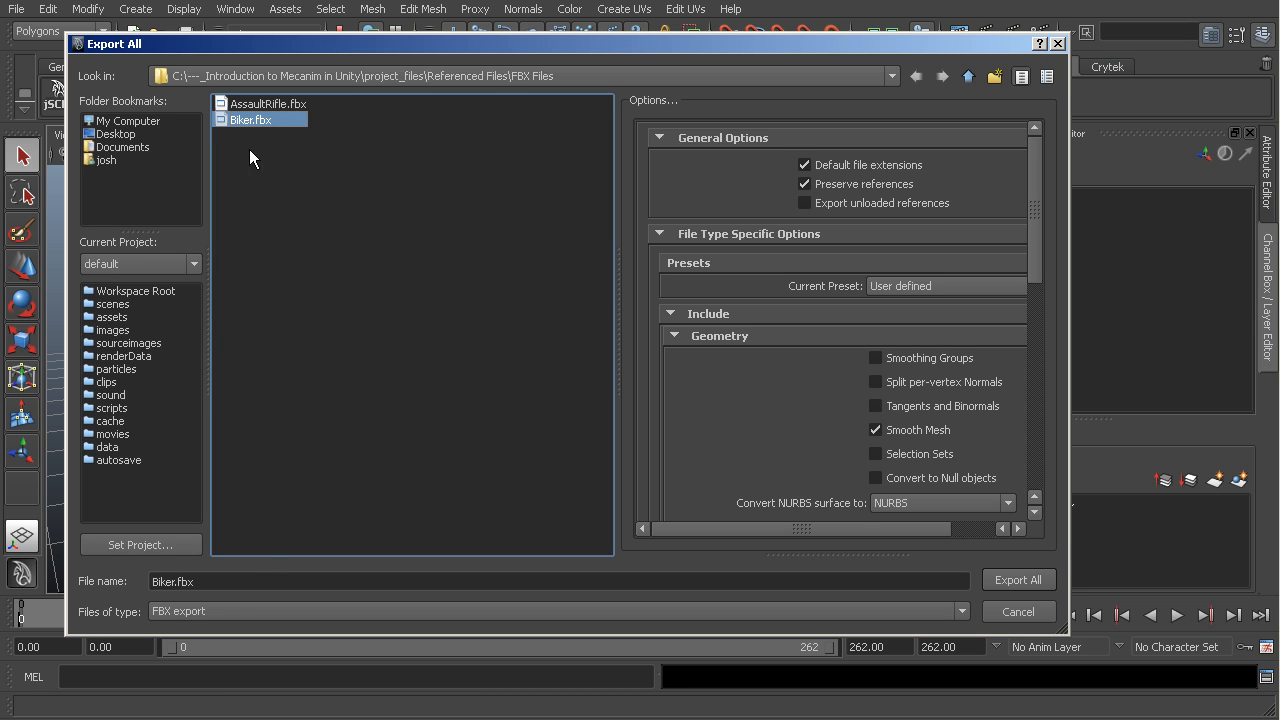
mouse_move(478, 376)
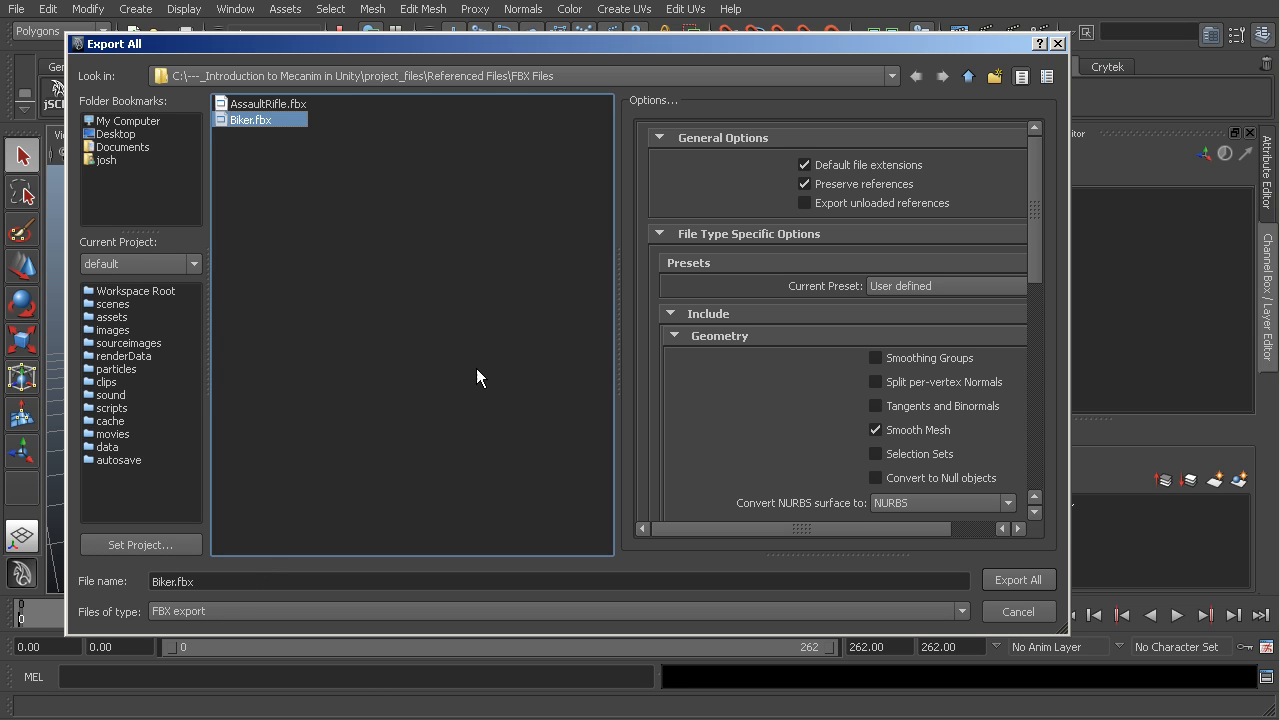
mouse_move(820, 412)
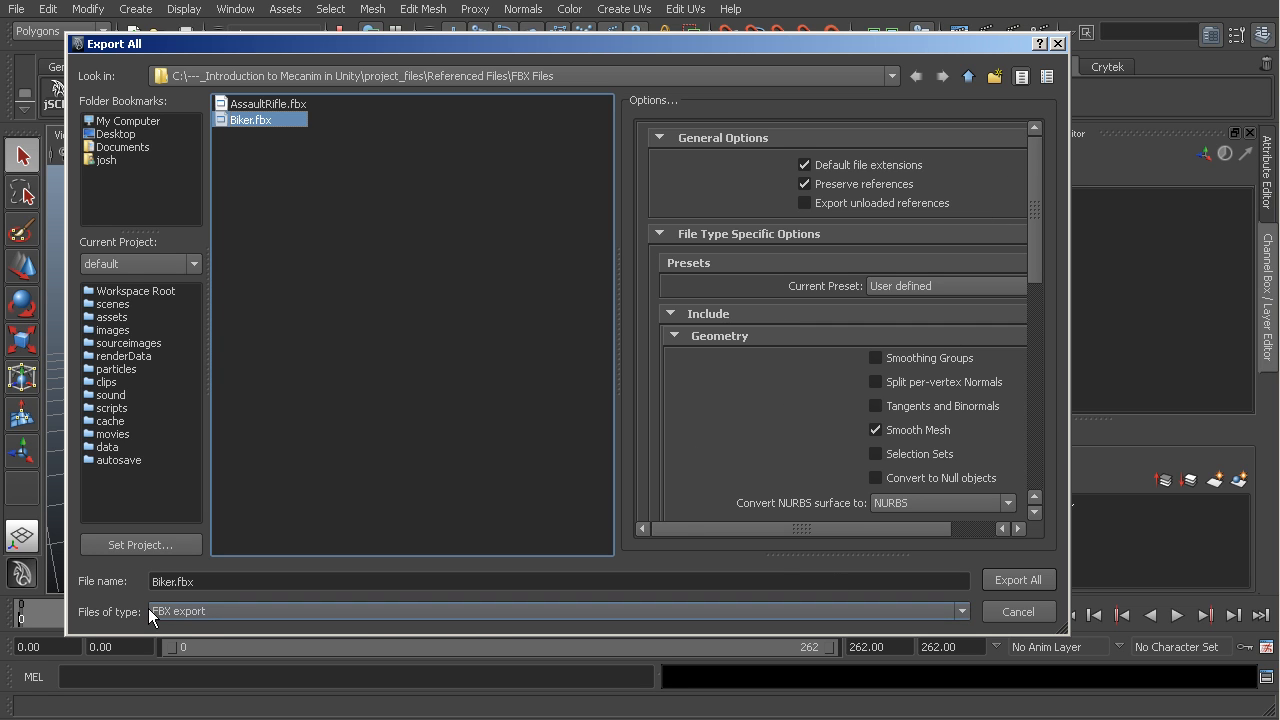
click(312, 580)
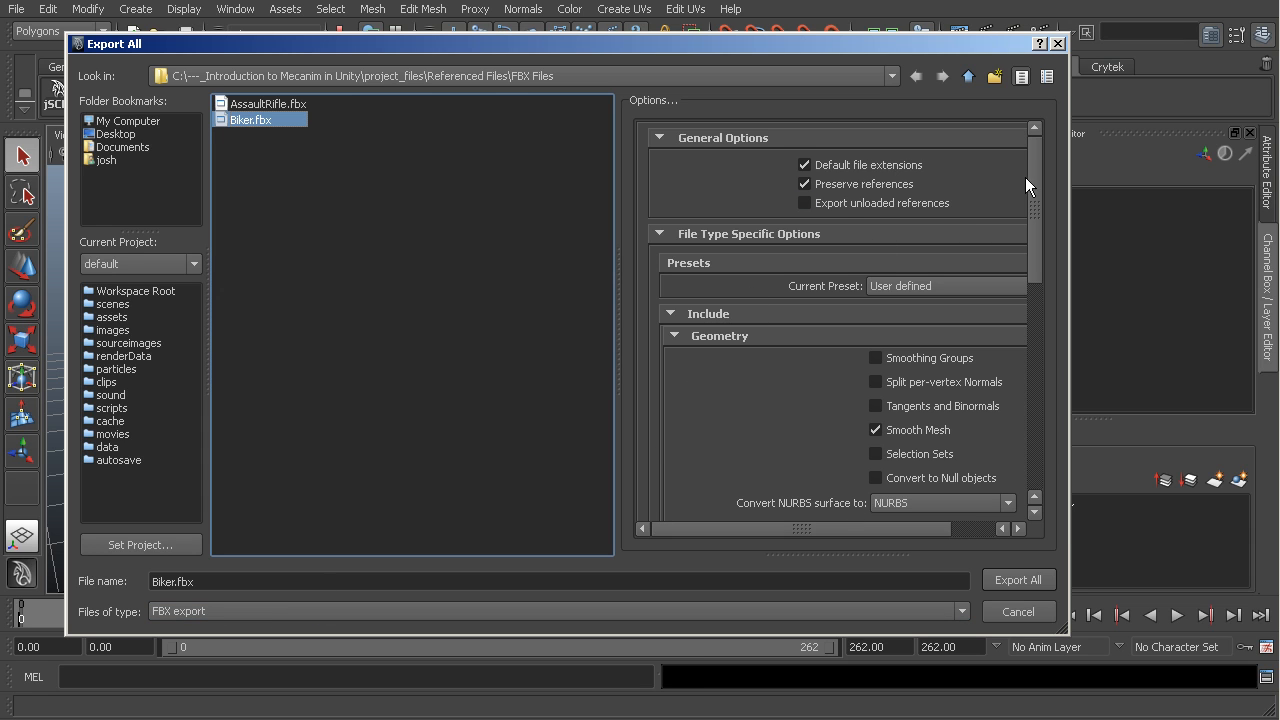
- Keep Animation enabled in the export options and leave Bake Animation switched off
scroll(down, 3)
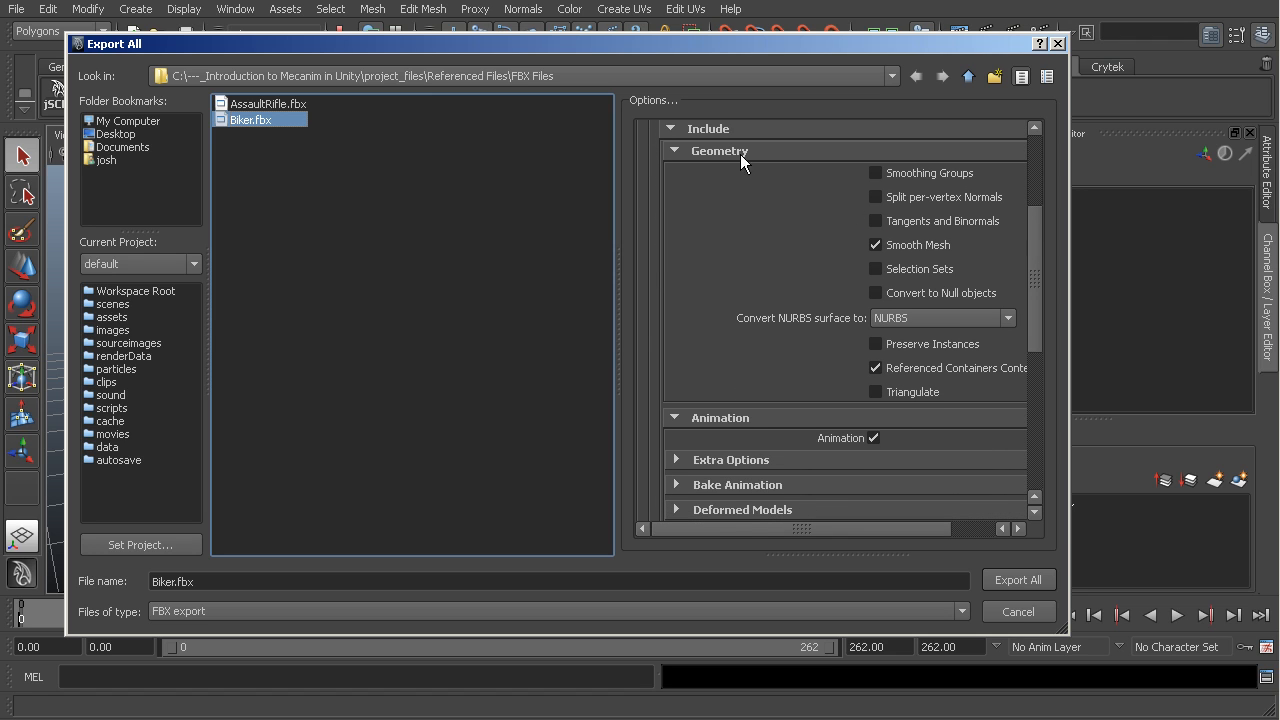
mouse_move(884, 312)
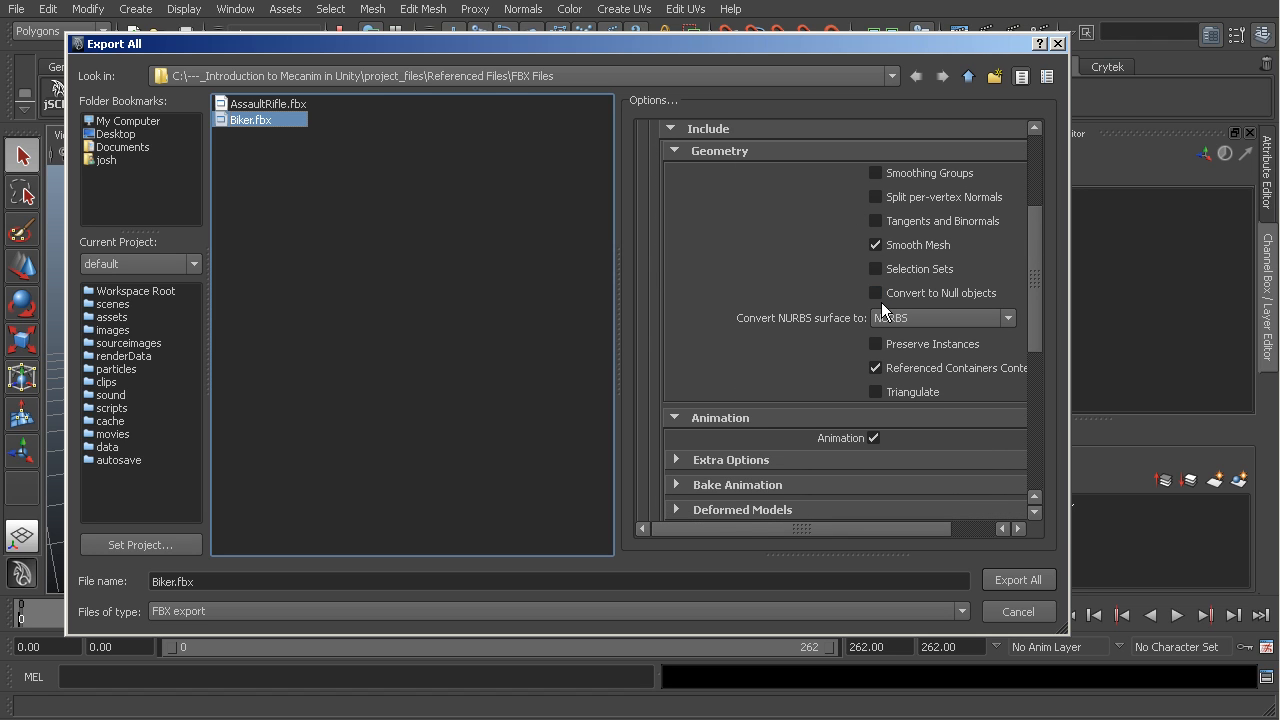
mouse_move(784, 164)
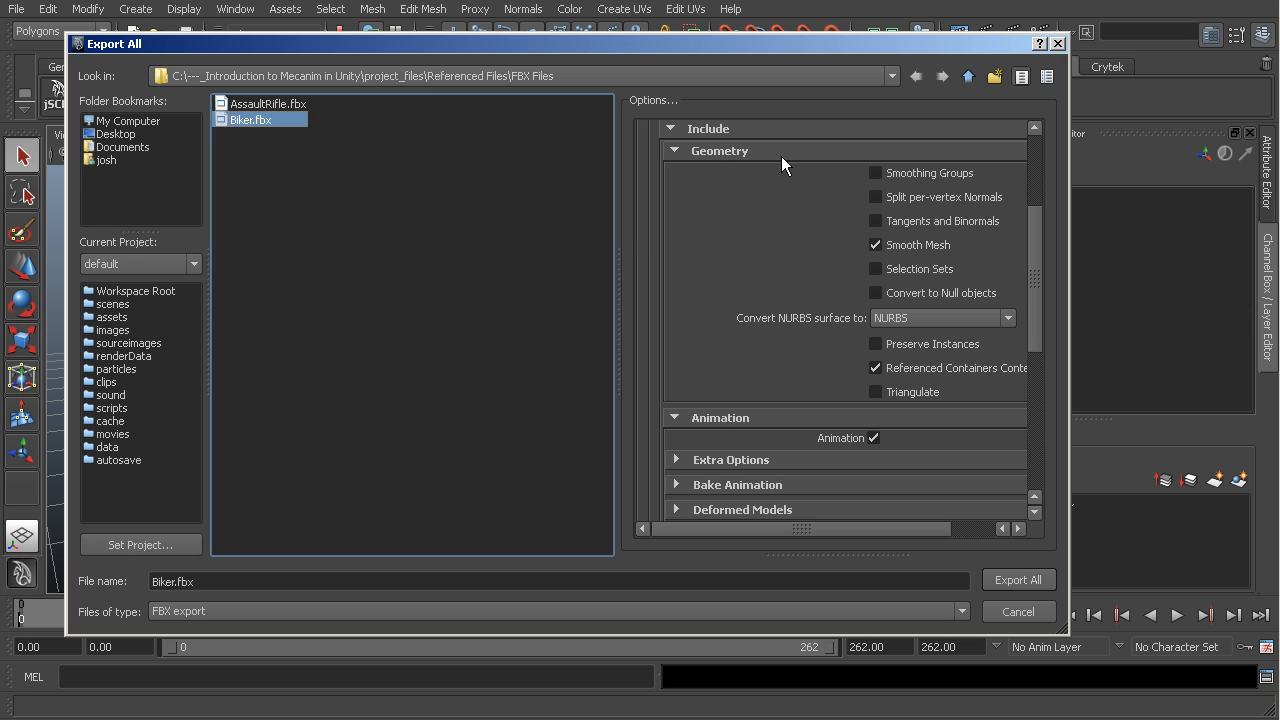
click(876, 244)
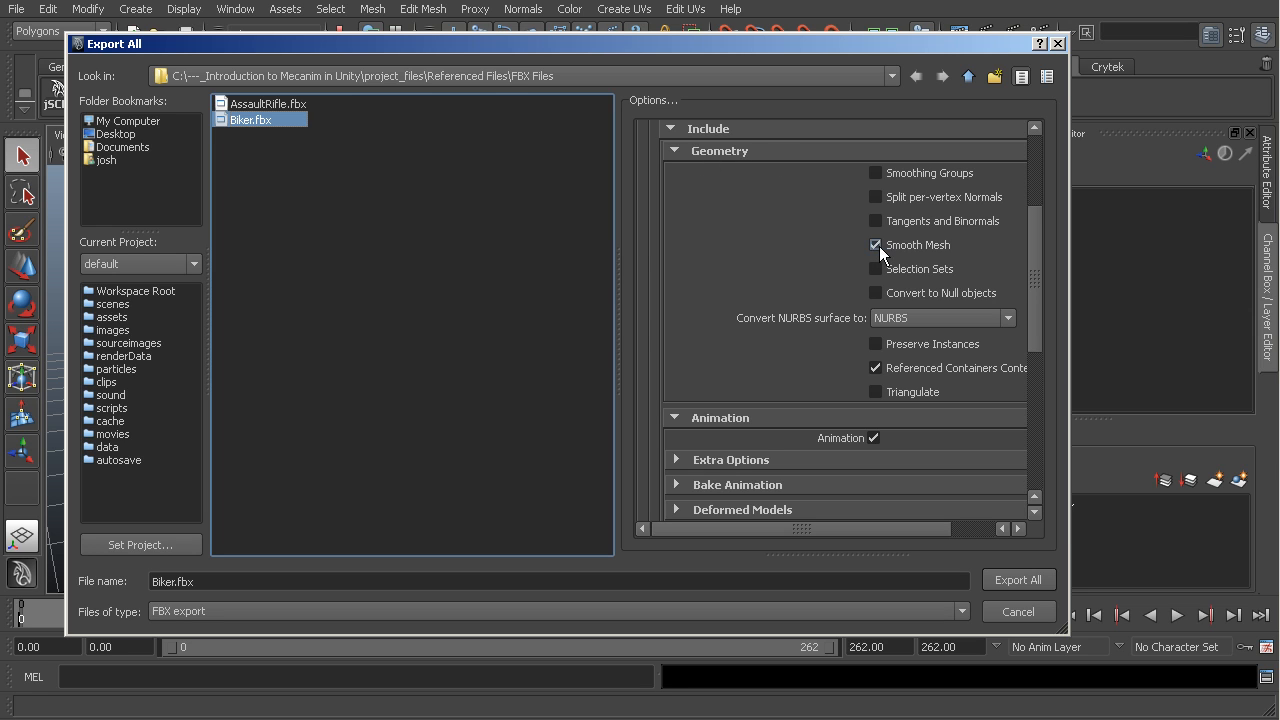
click(876, 244)
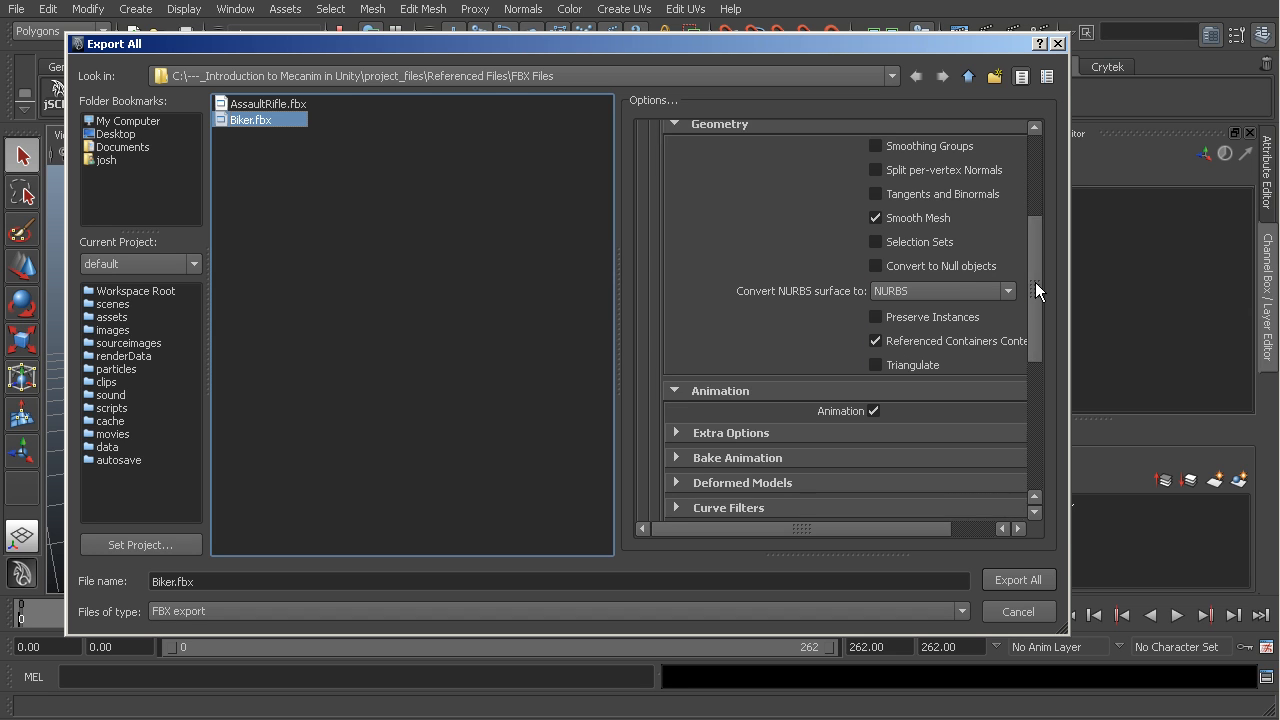
scroll(down, 3)
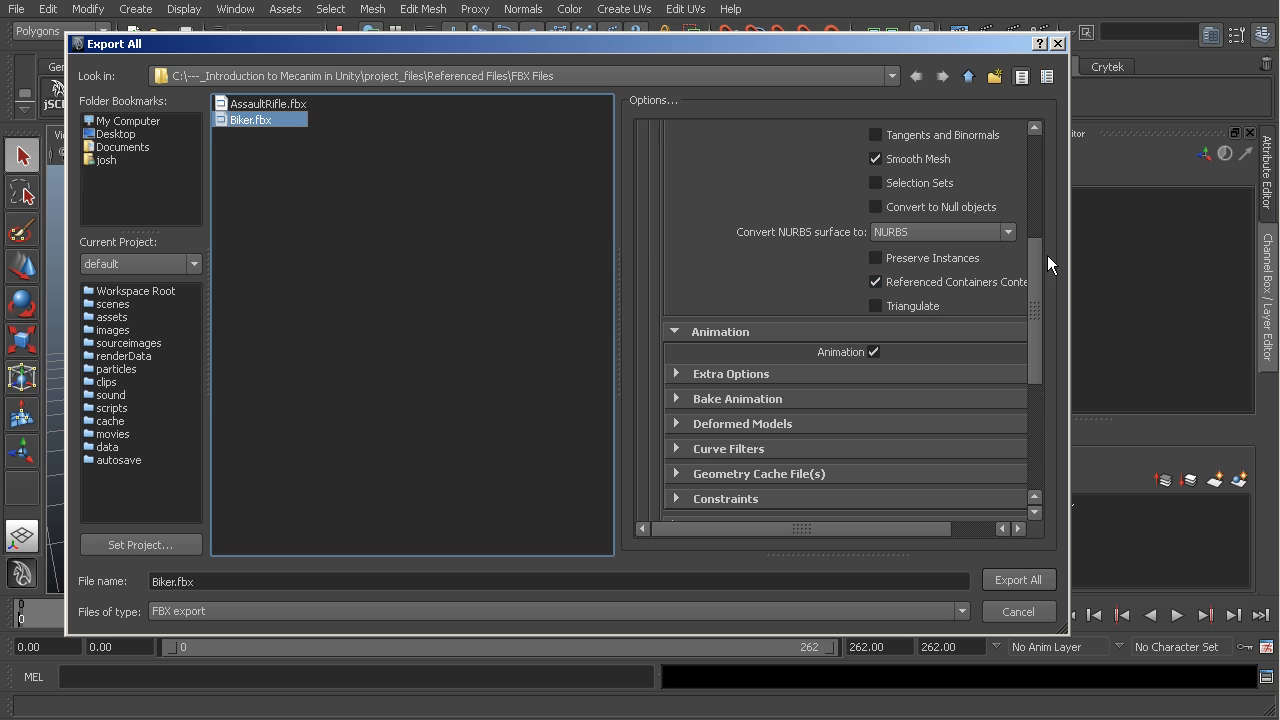
mouse_move(718, 344)
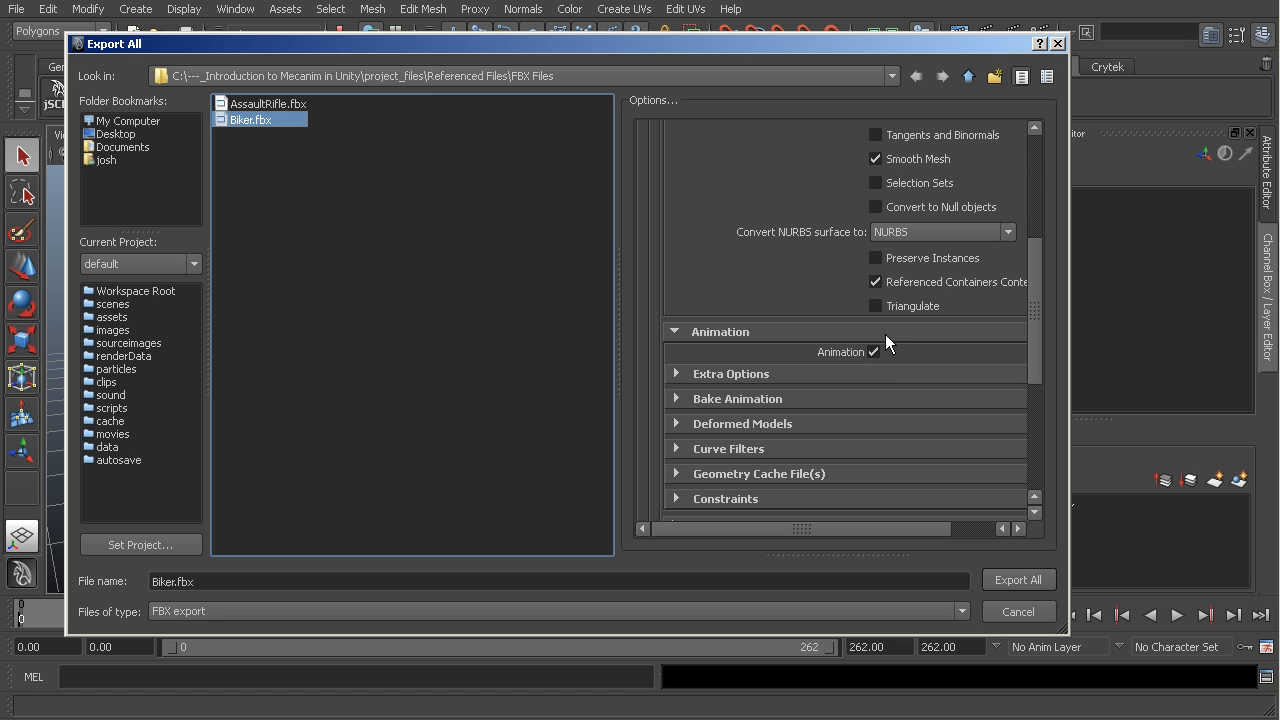
mouse_move(750, 382)
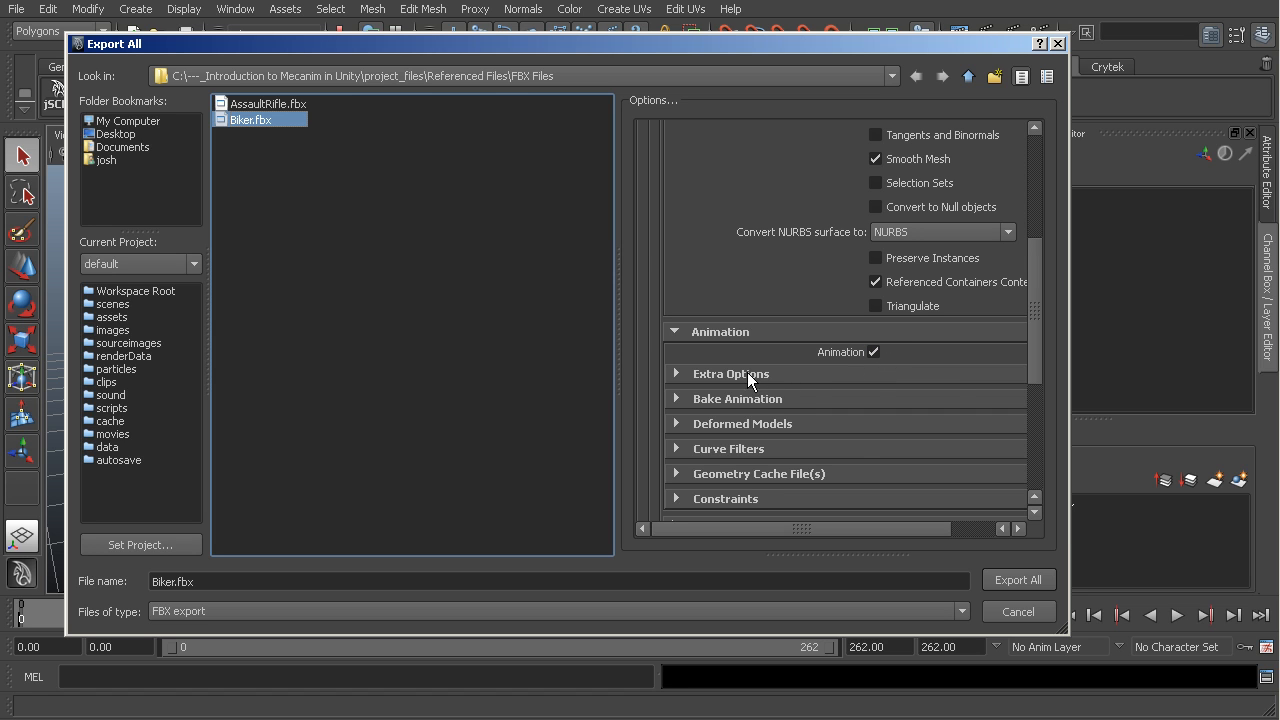
mouse_move(748, 390)
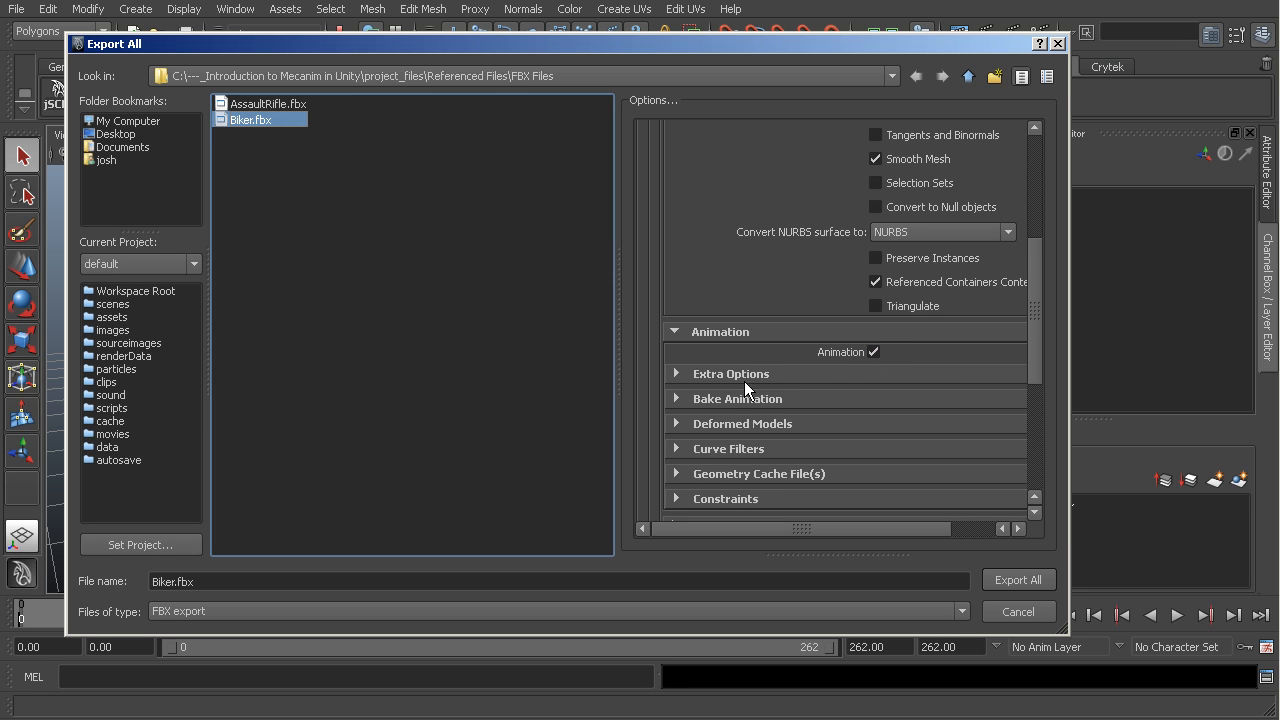
click(736, 398)
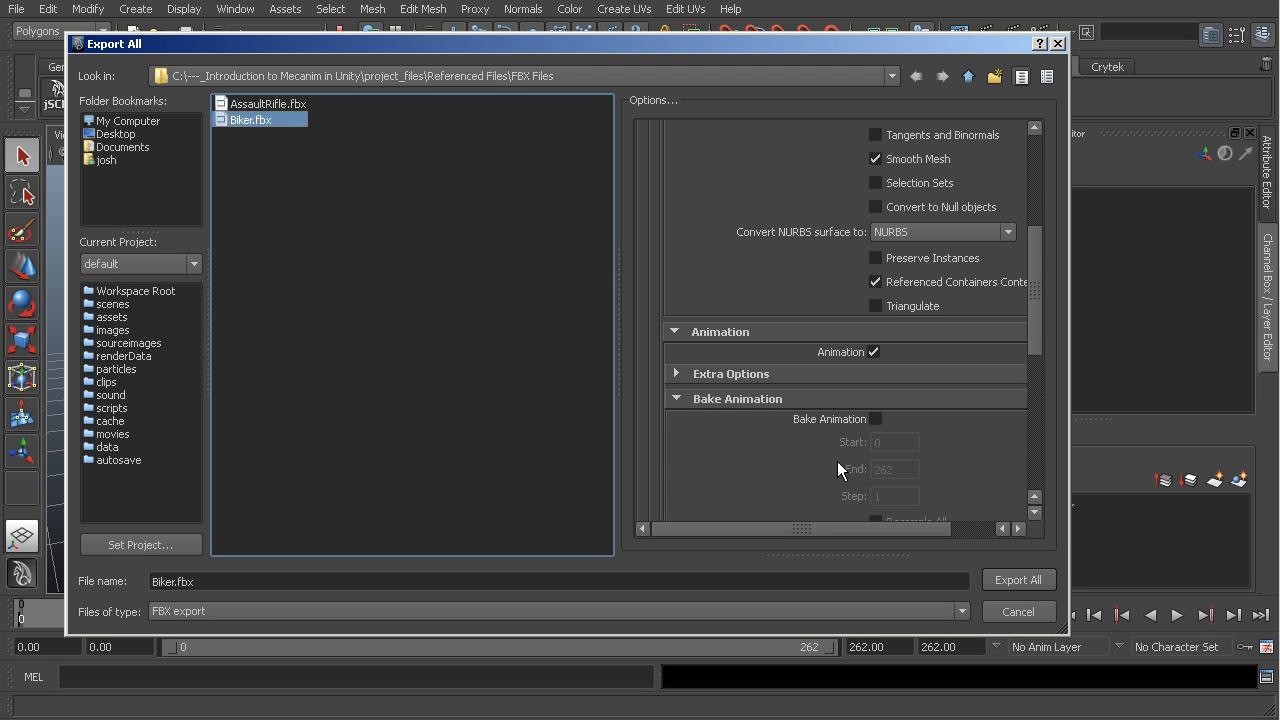
scroll(down, 3)
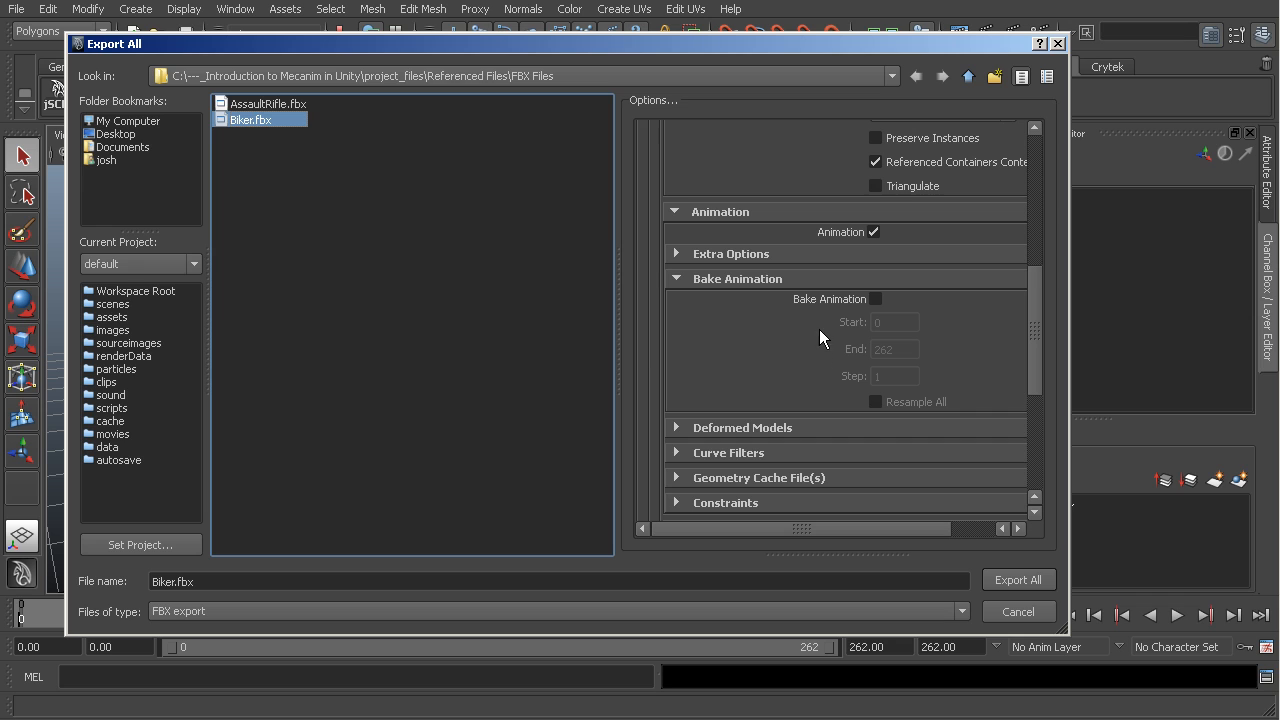
mouse_move(820, 332)
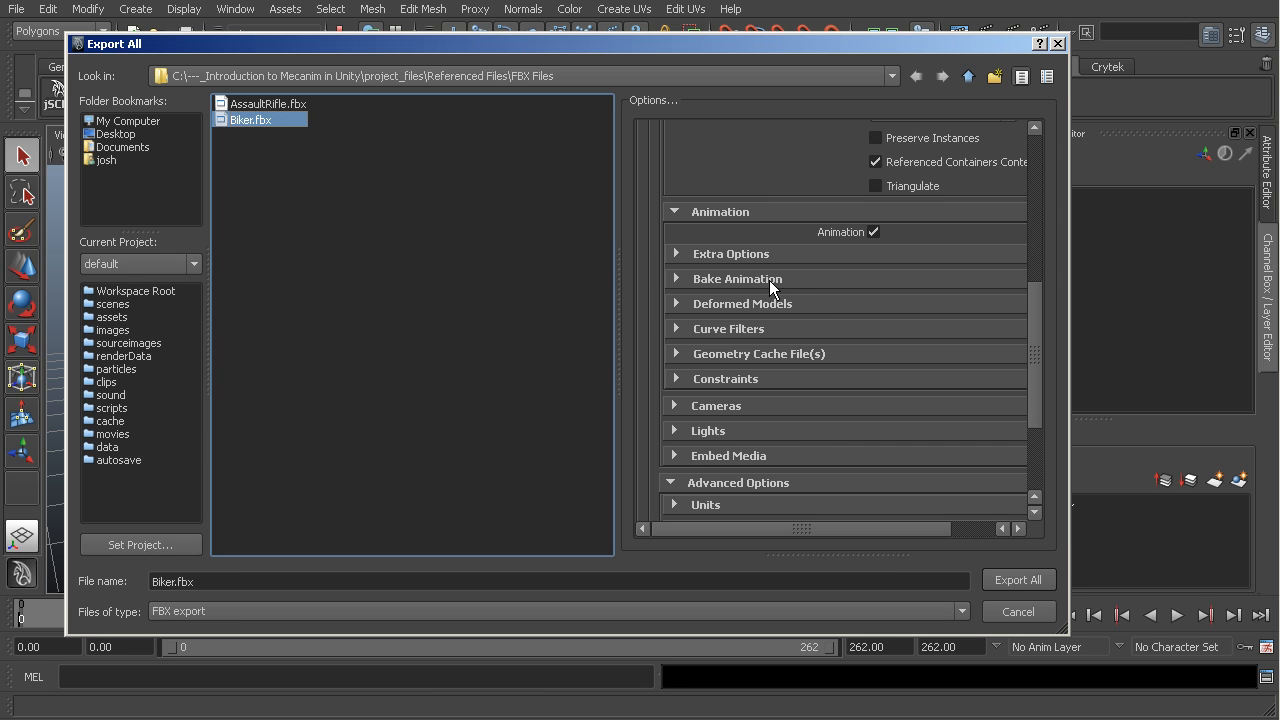
mouse_move(782, 328)
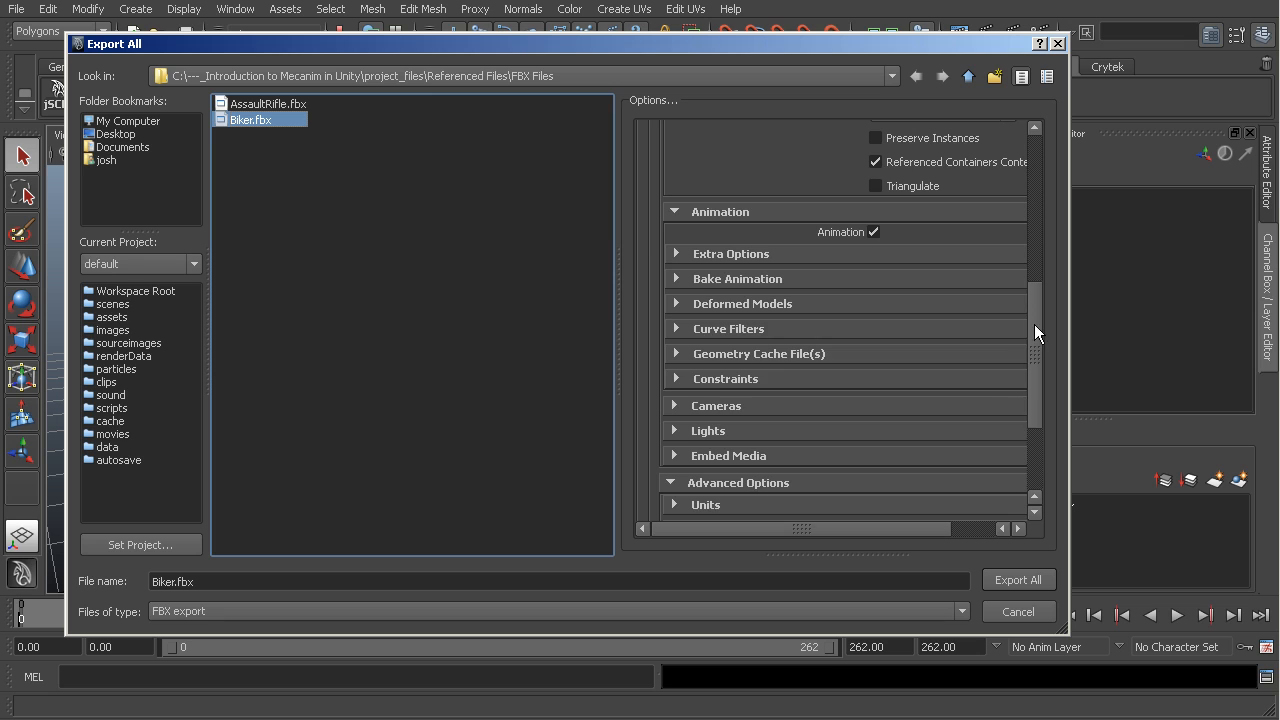
- Set the export Units to Automatic, giving scale factor 1.0 with centimetre file units
scroll(down, 3)
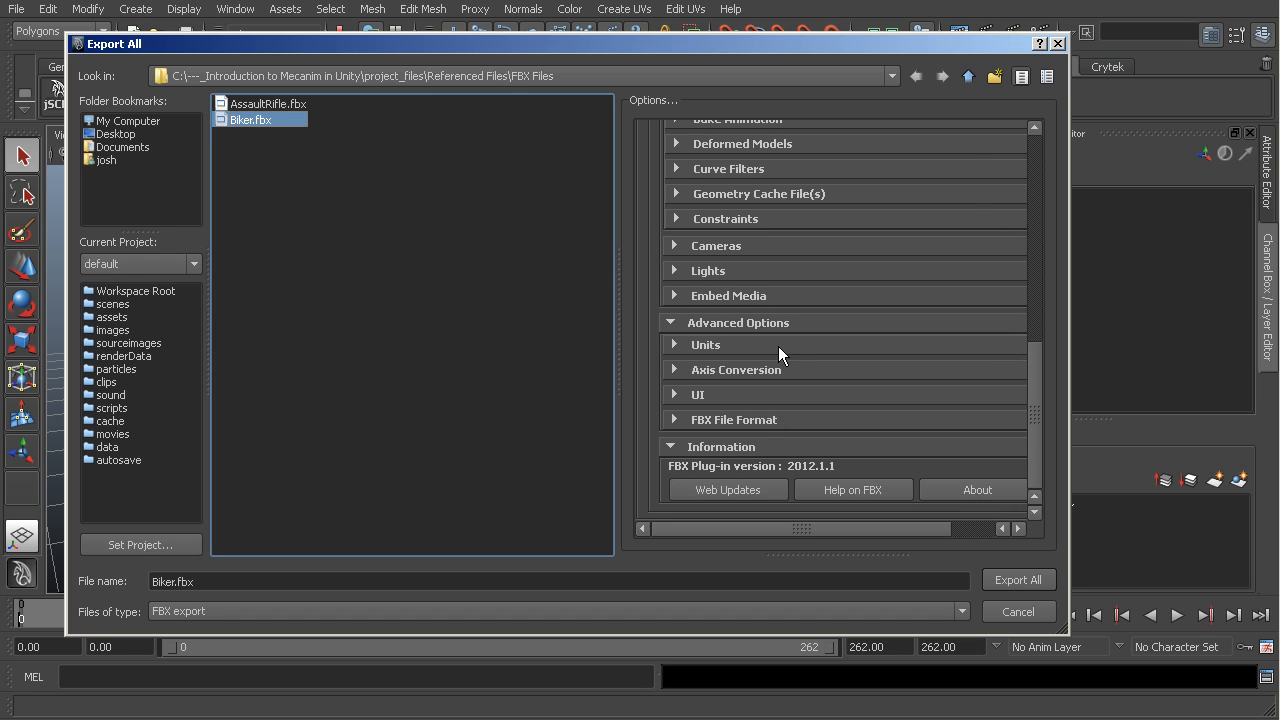
click(704, 344)
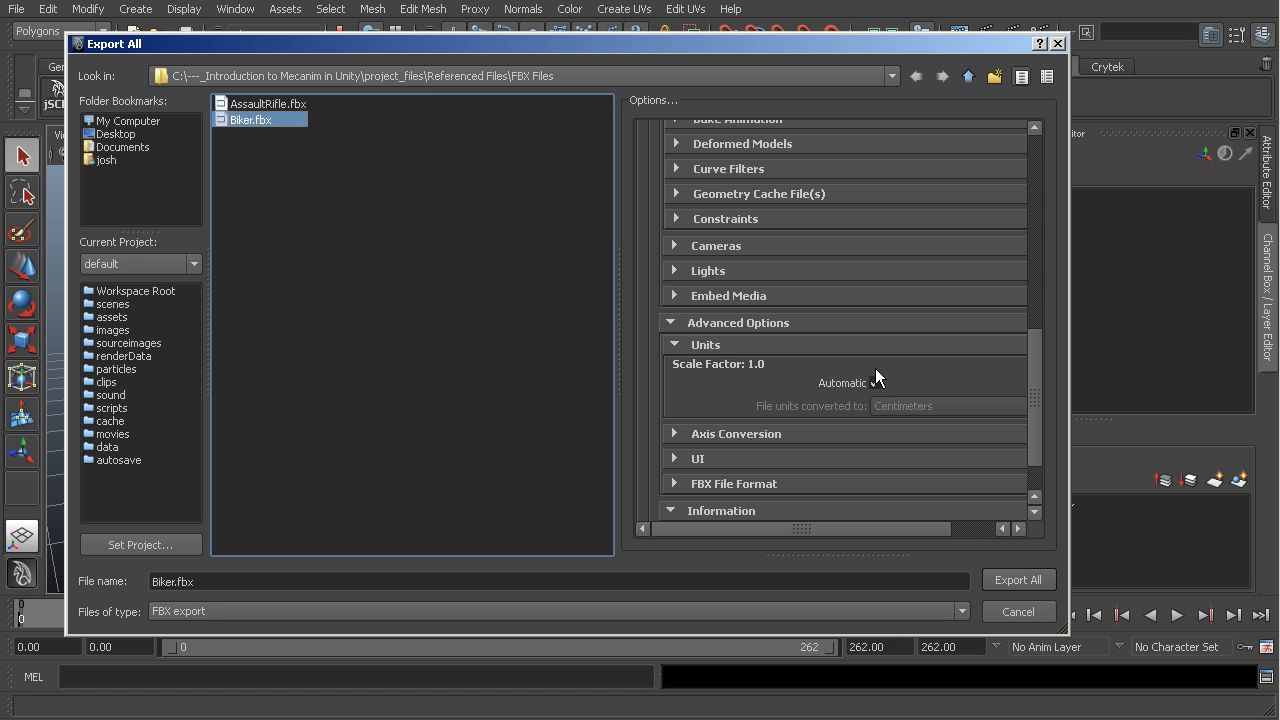
click(876, 382)
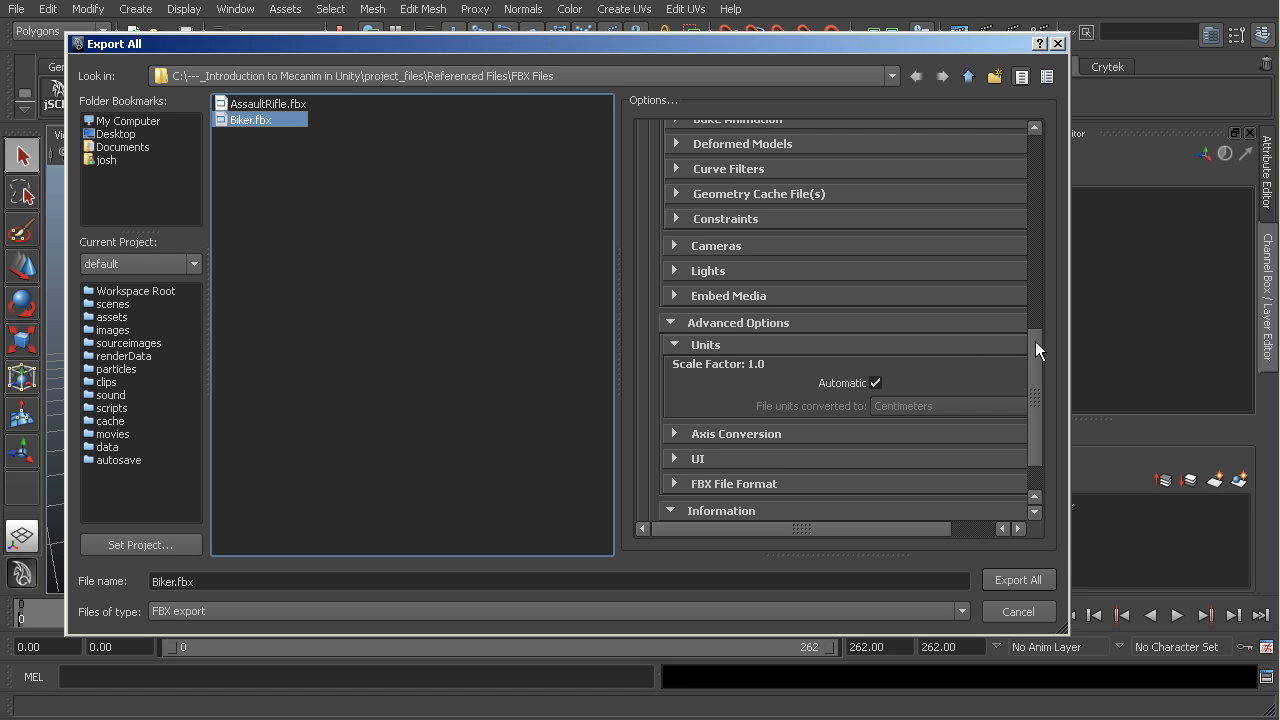
scroll(down, 3)
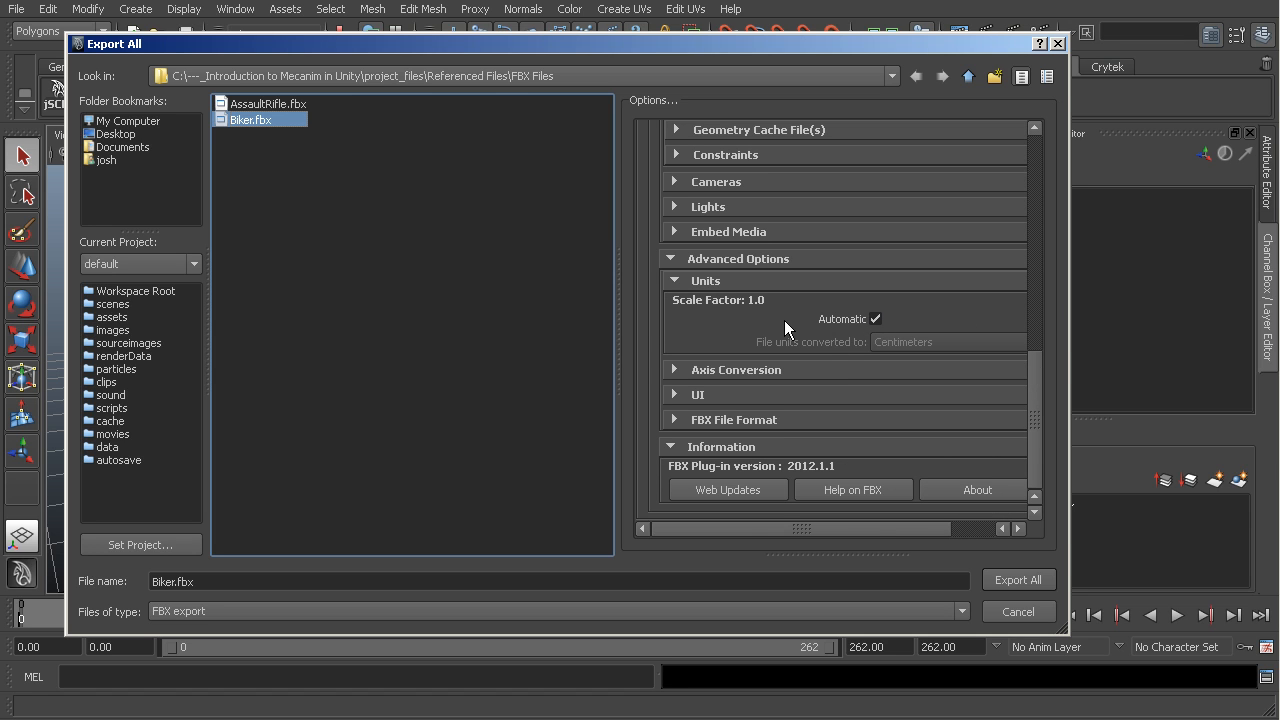
mouse_move(560, 320)
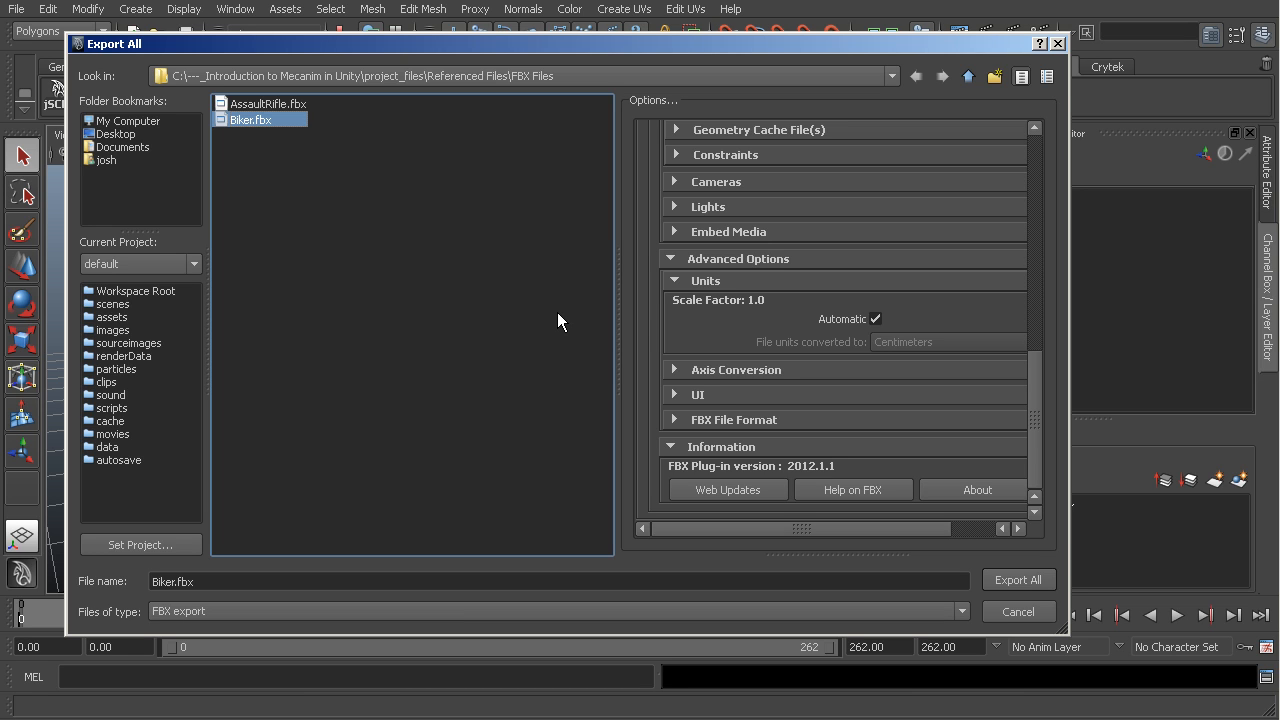
mouse_move(632, 550)
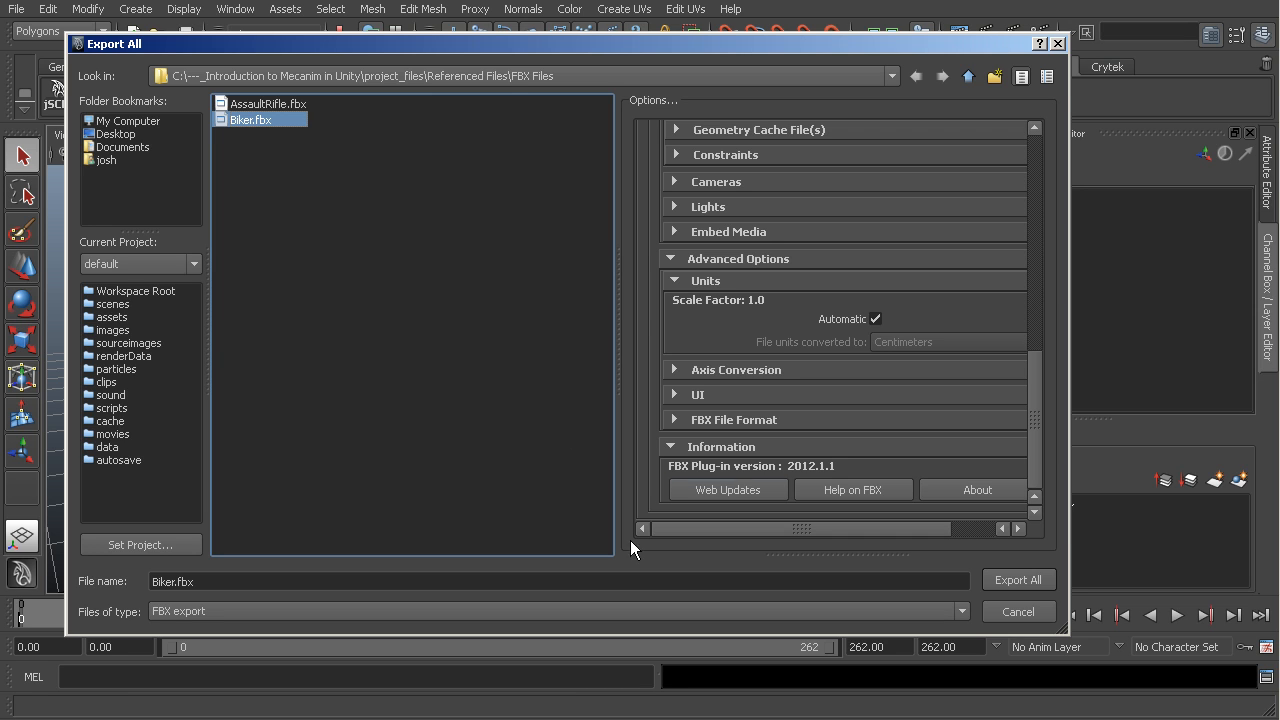
mouse_move(676, 350)
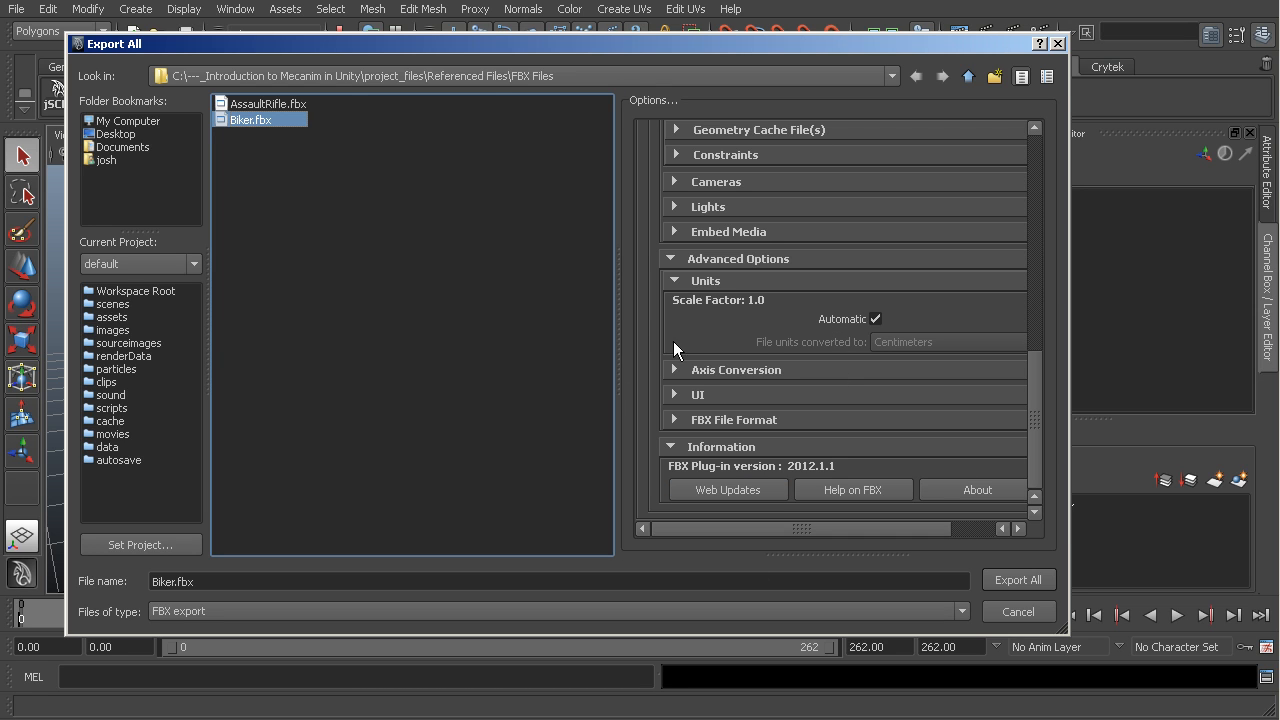
mouse_move(1018, 580)
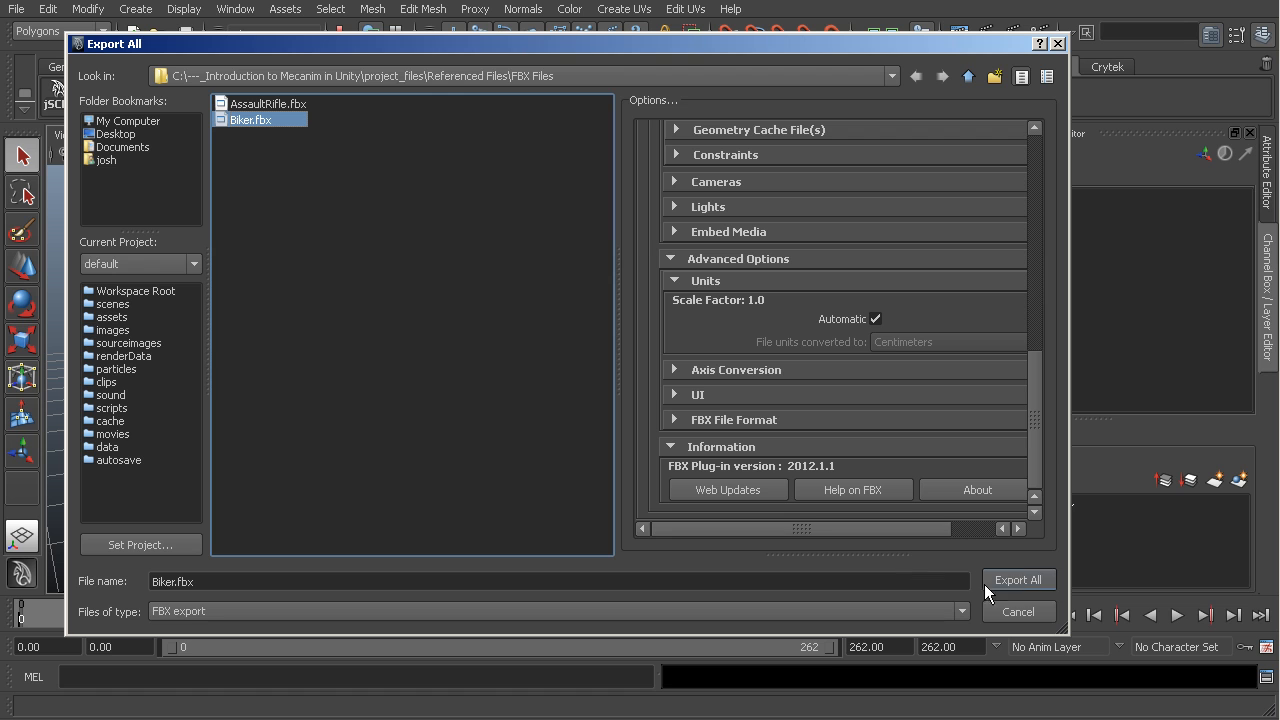
- Export the scene to Biker.fbx, replacing the existing file, and dismiss the warnings report
click(1018, 580)
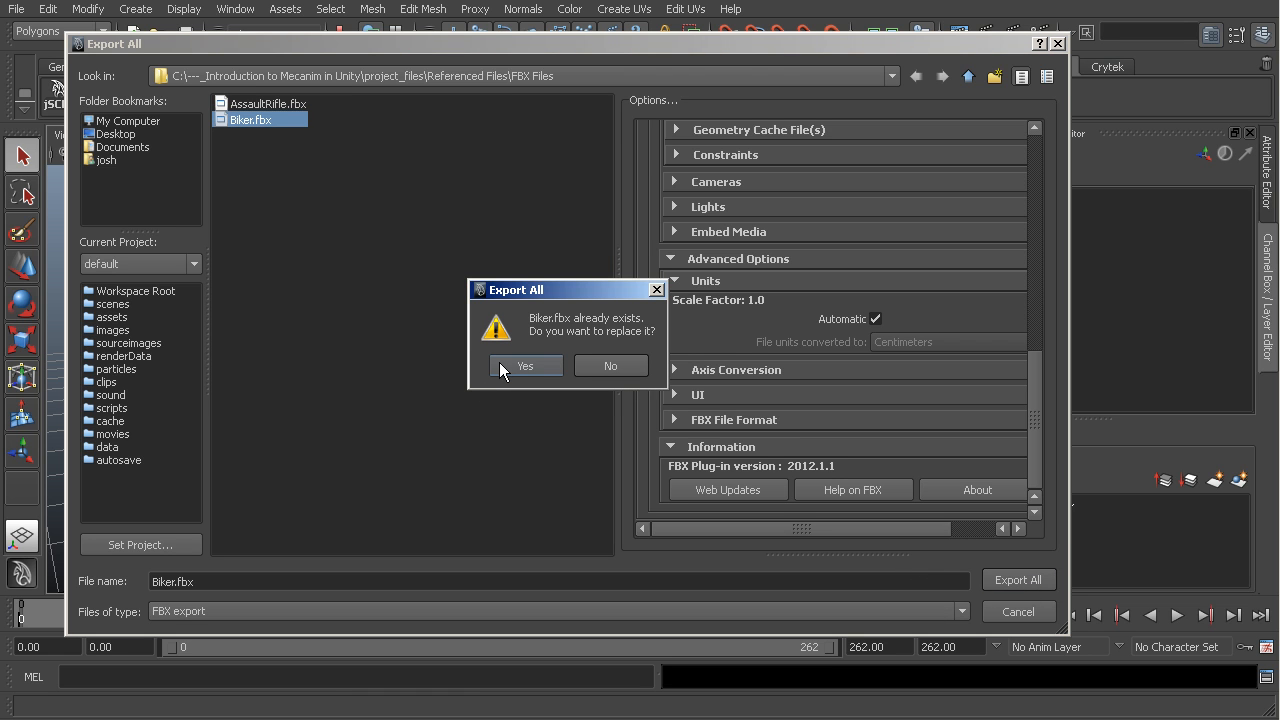
click(524, 364)
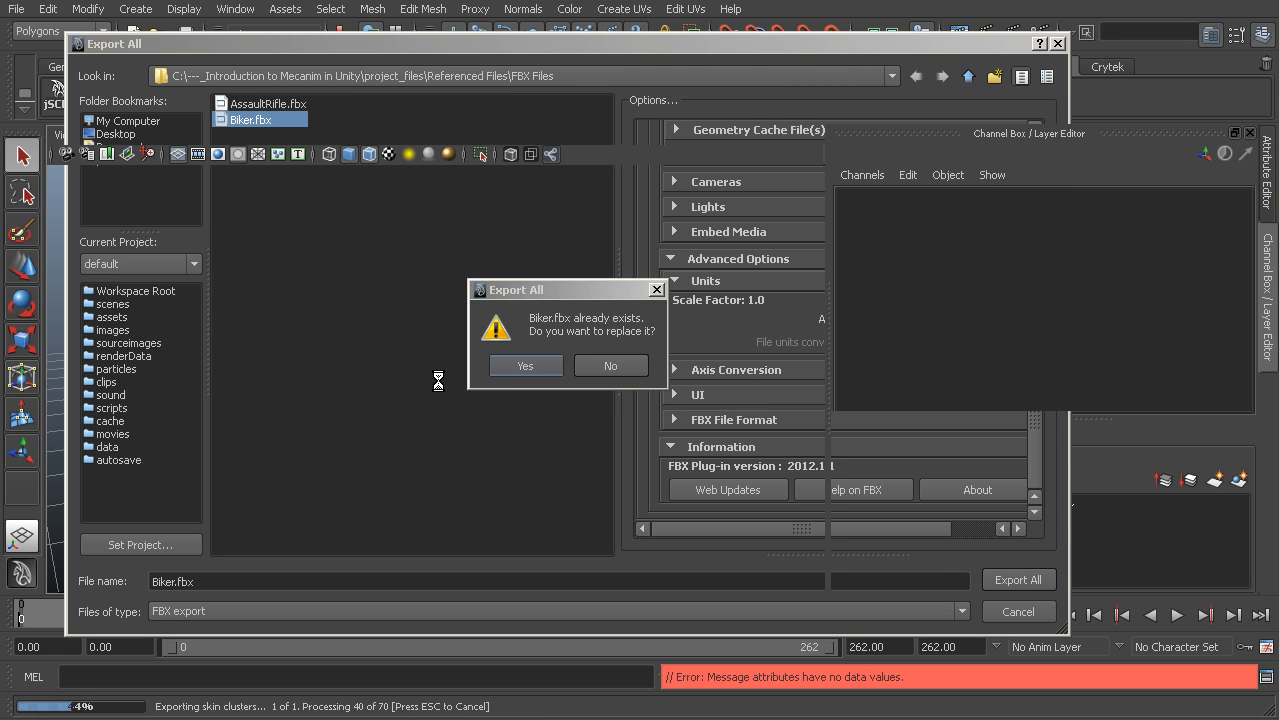
click(524, 364)
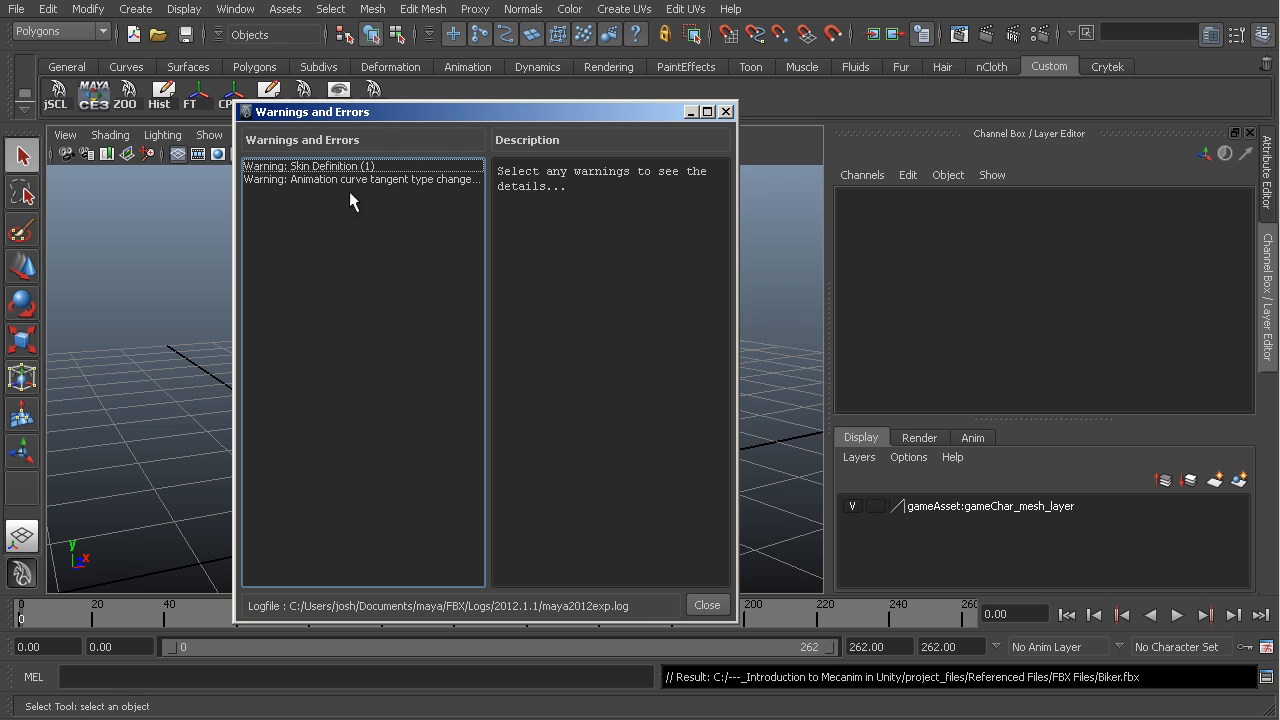
mouse_move(384, 184)
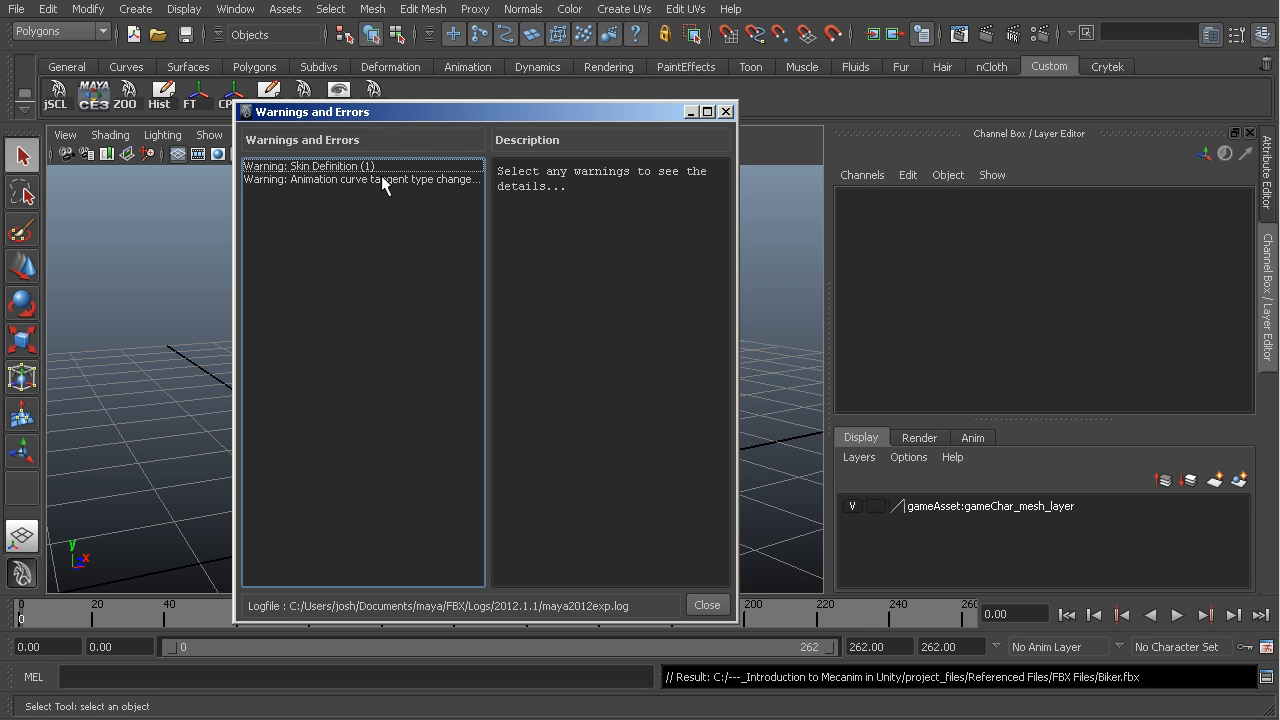
click(706, 604)
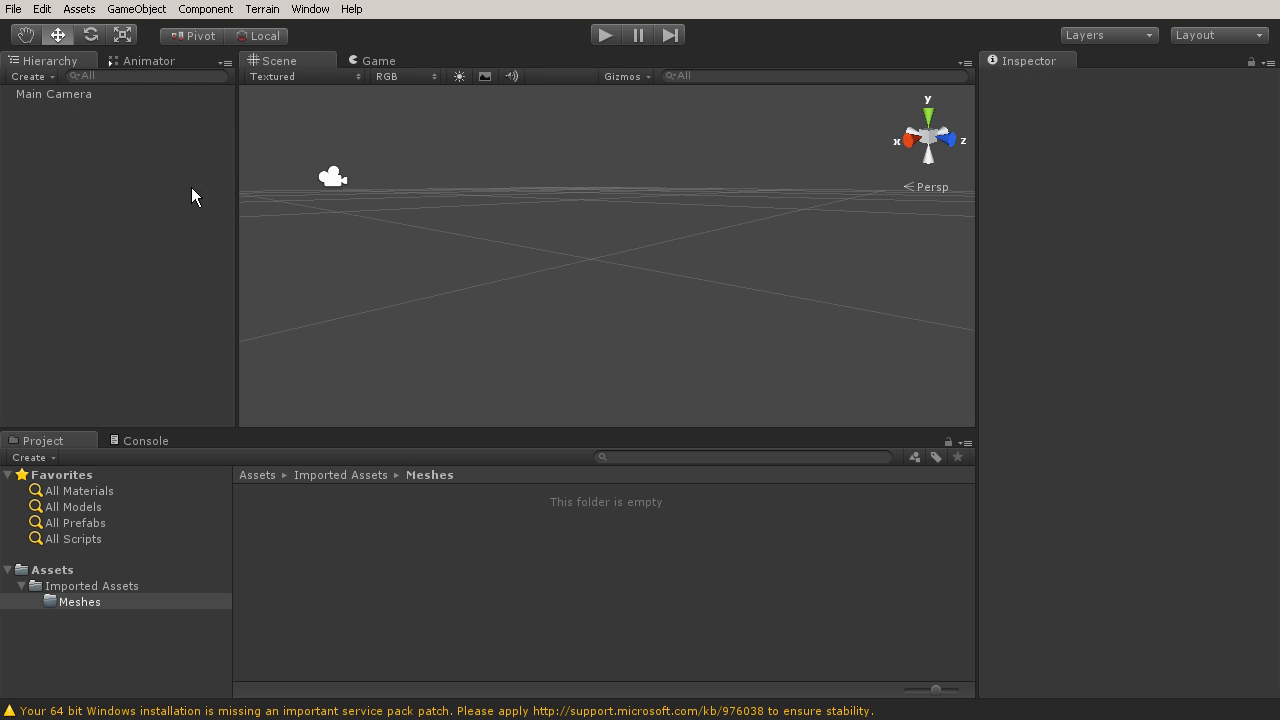
mouse_move(332, 548)
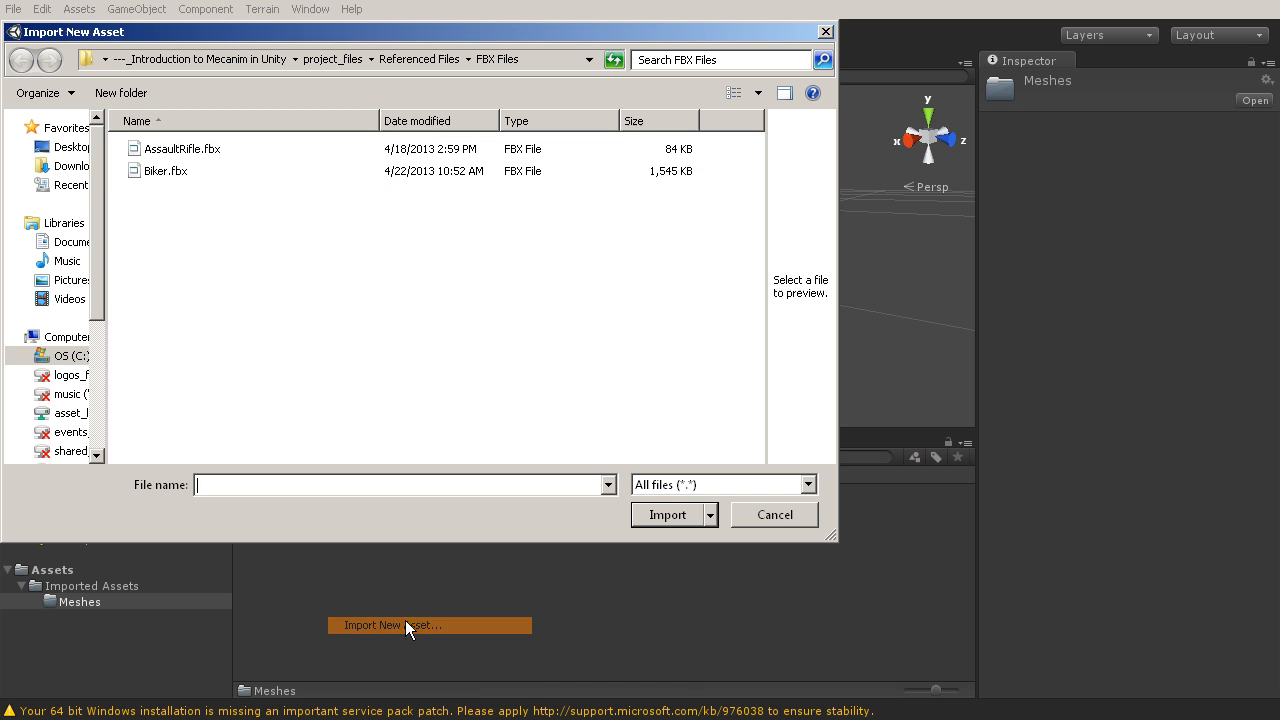
- Import Biker.fbx from the FBX Files folder into Unity's Meshes folder
click(164, 172)
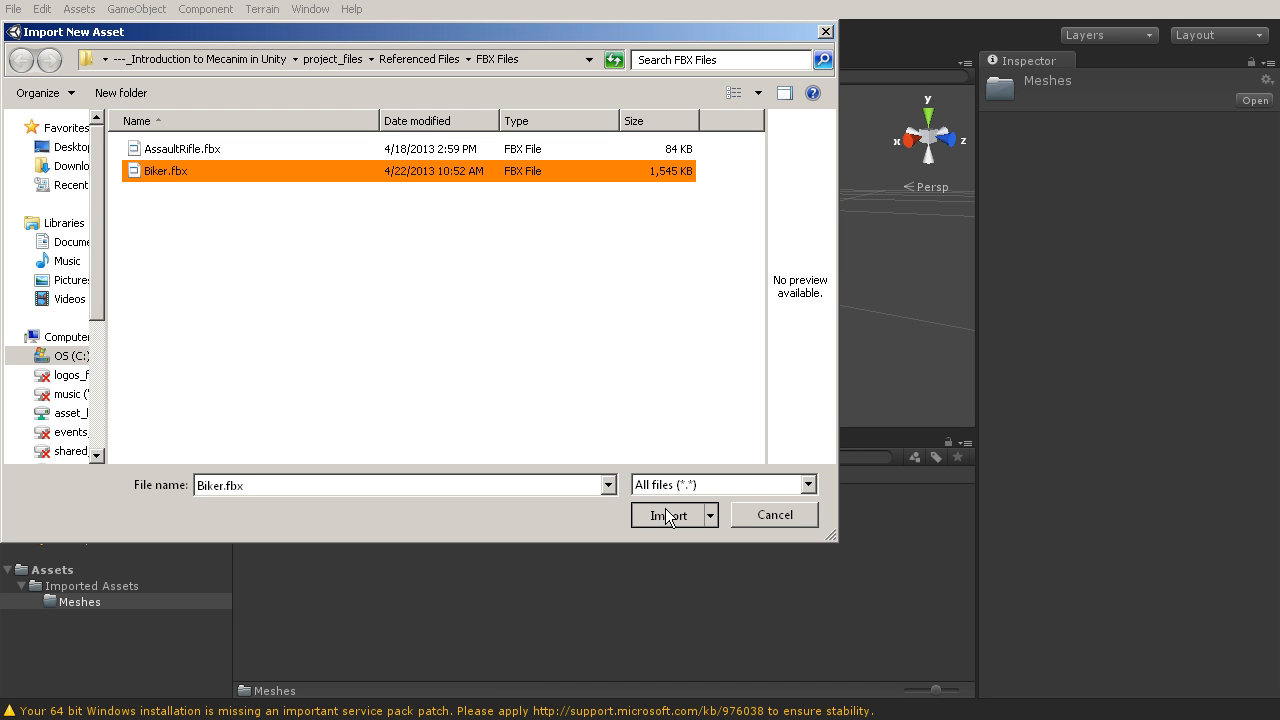
click(668, 514)
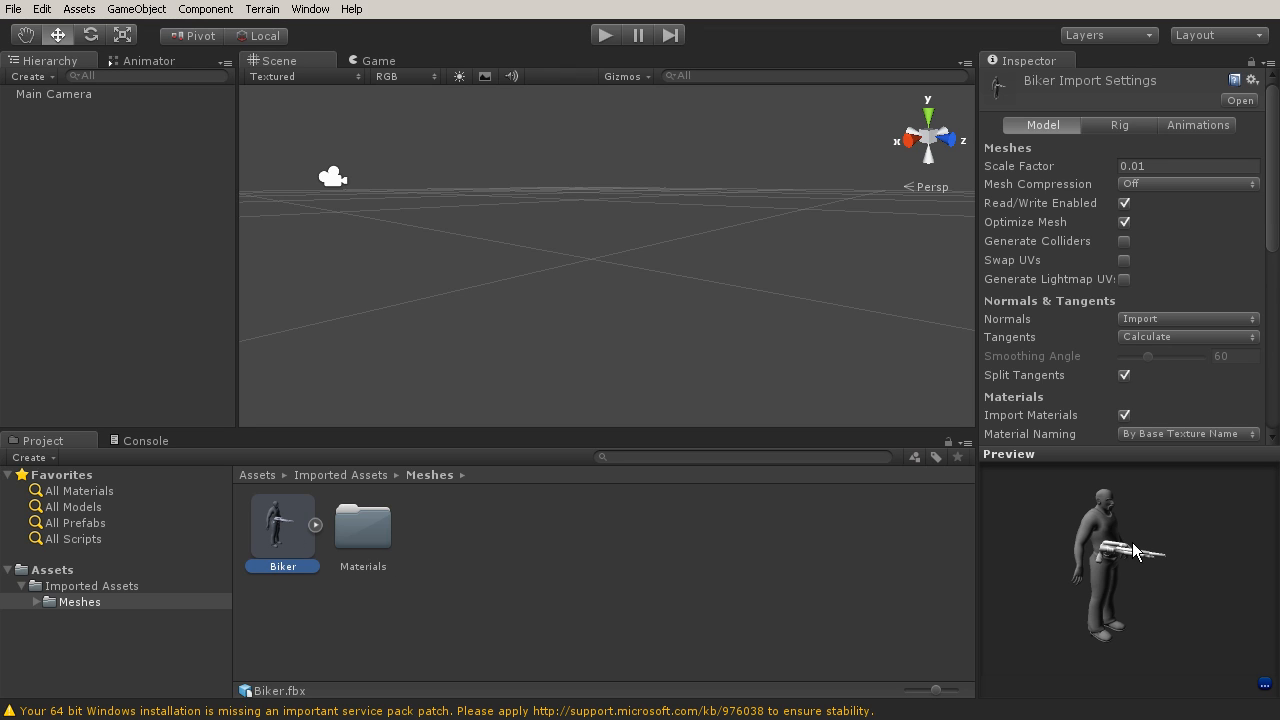
mouse_move(1140, 558)
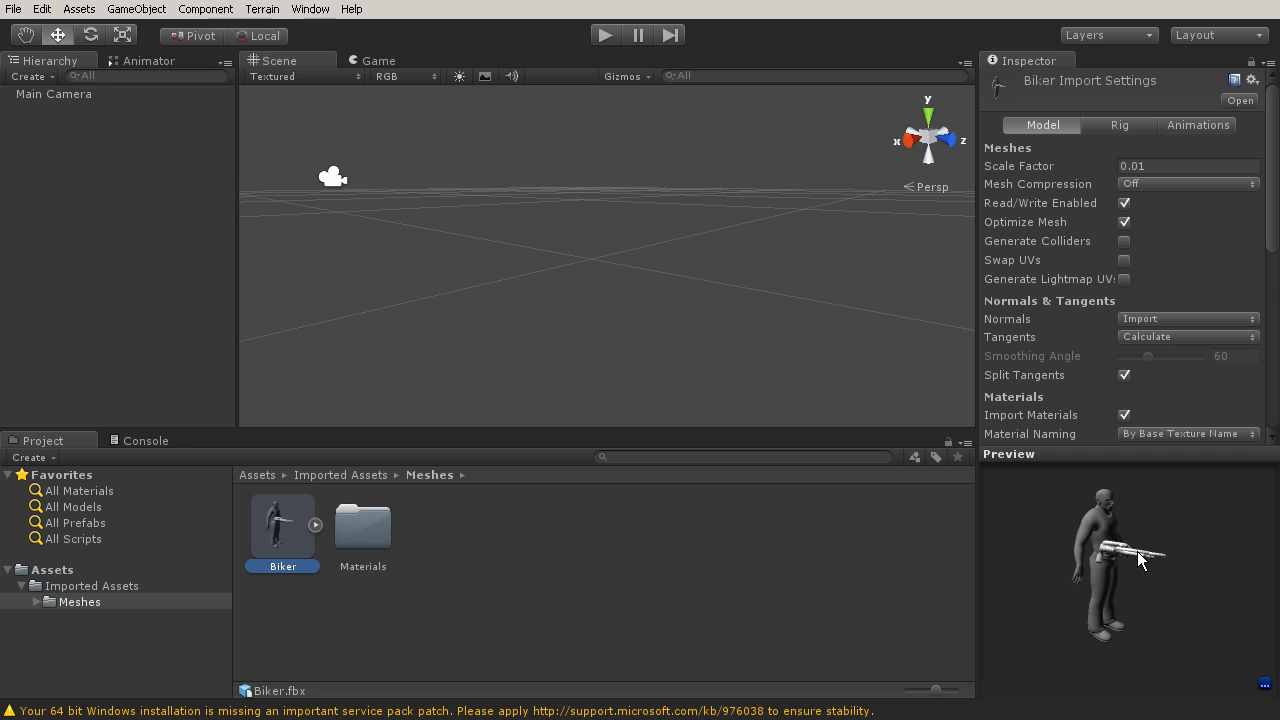
mouse_move(1150, 588)
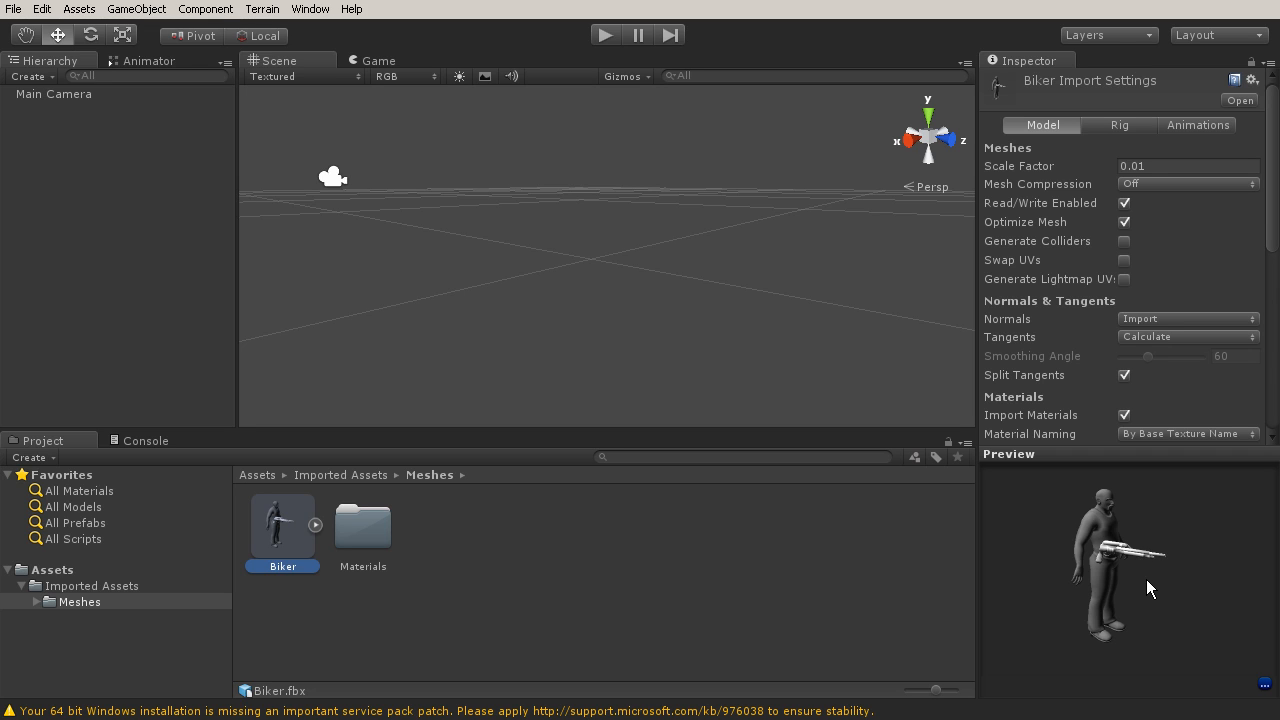
mouse_move(1124, 558)
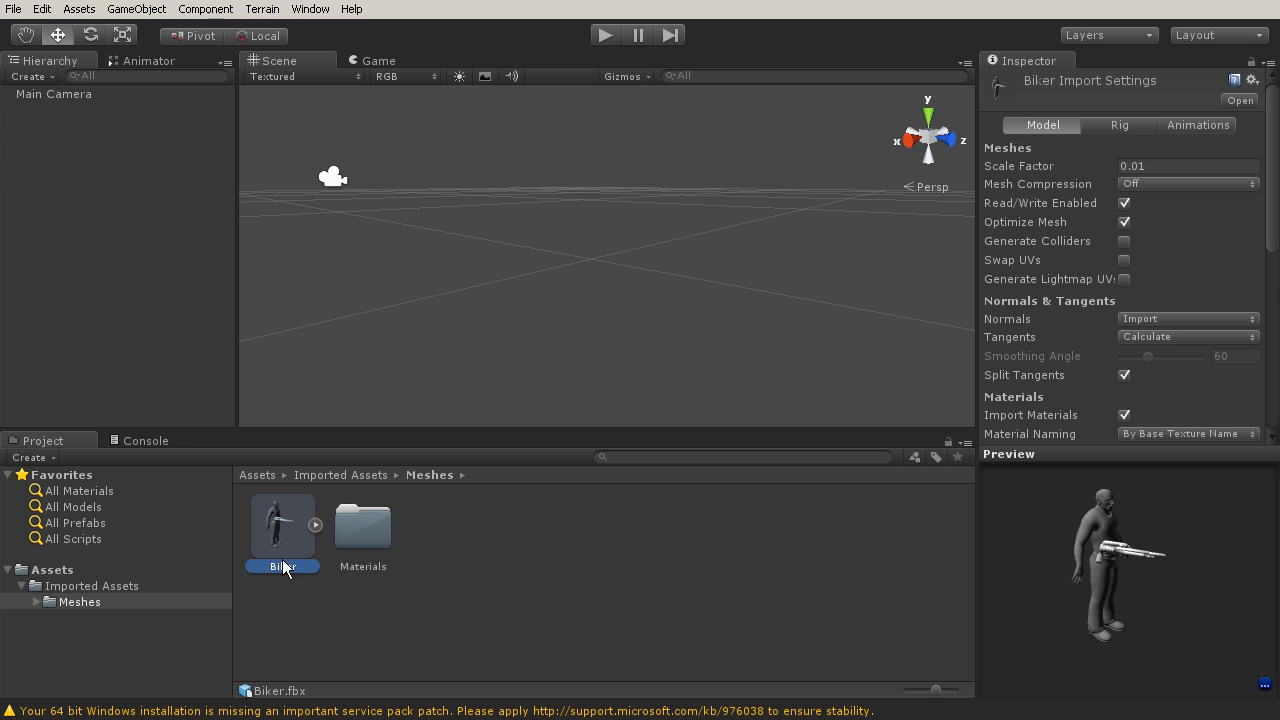
mouse_move(444, 516)
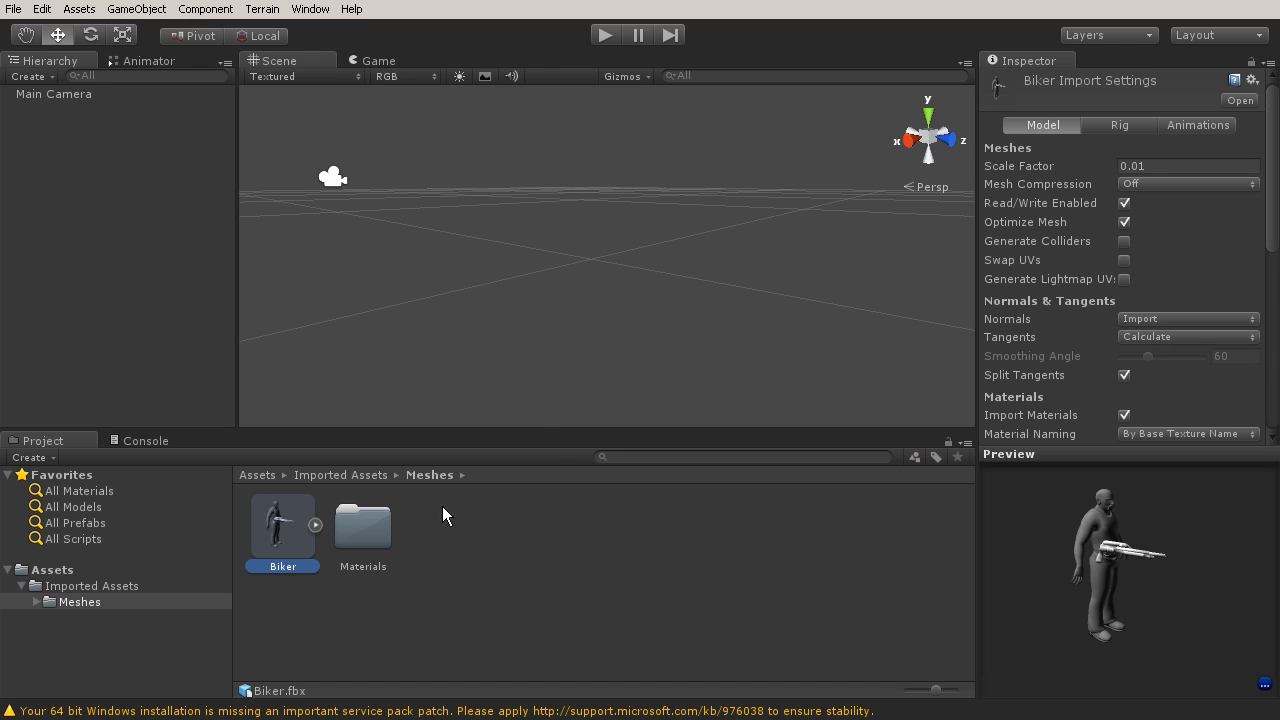